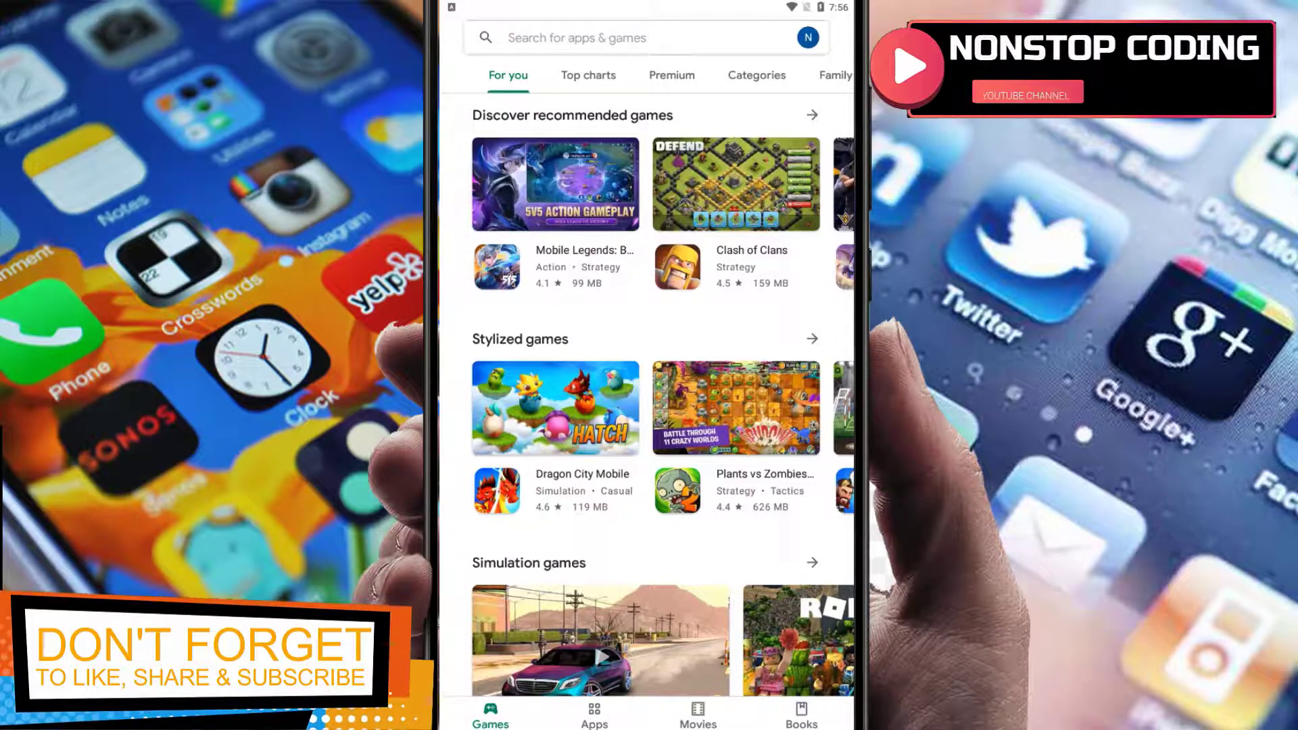
# Search Google Play for 'mint' and pick the 'mint browser' suggestion
pyautogui.click(261, 71)
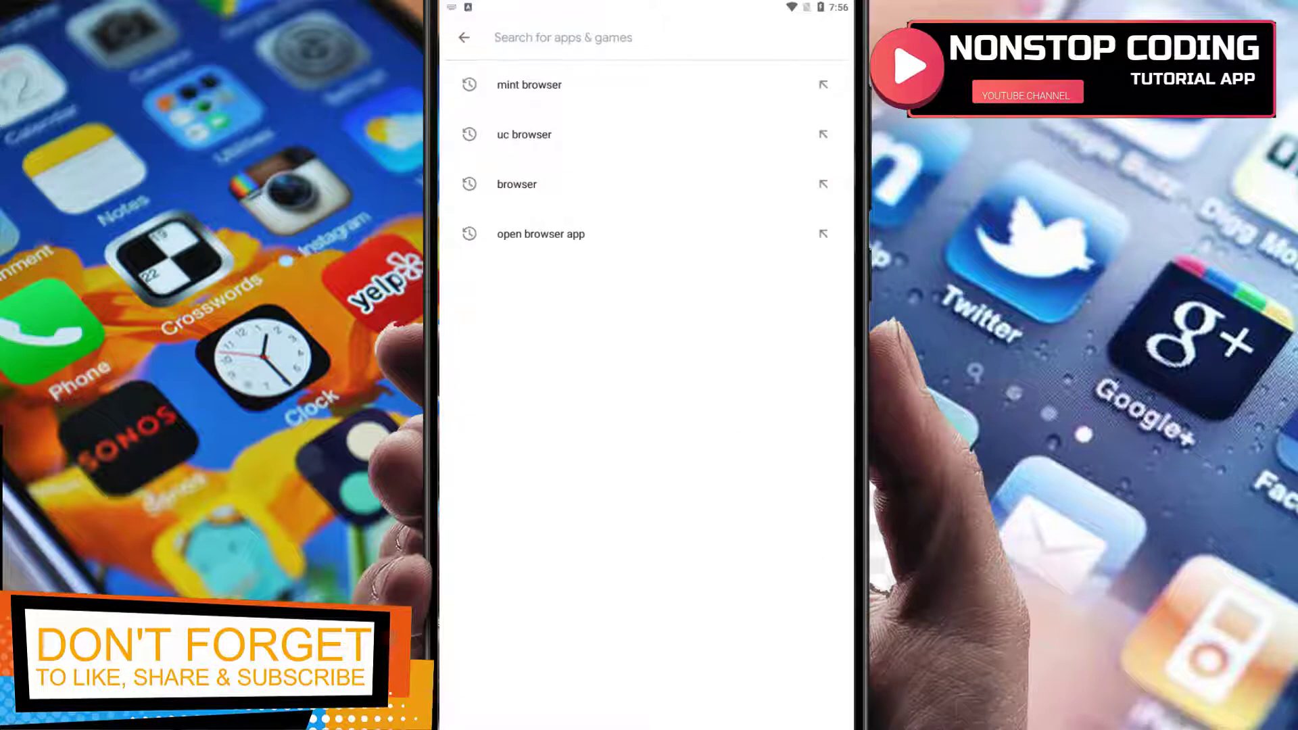
pyautogui.write('mint')
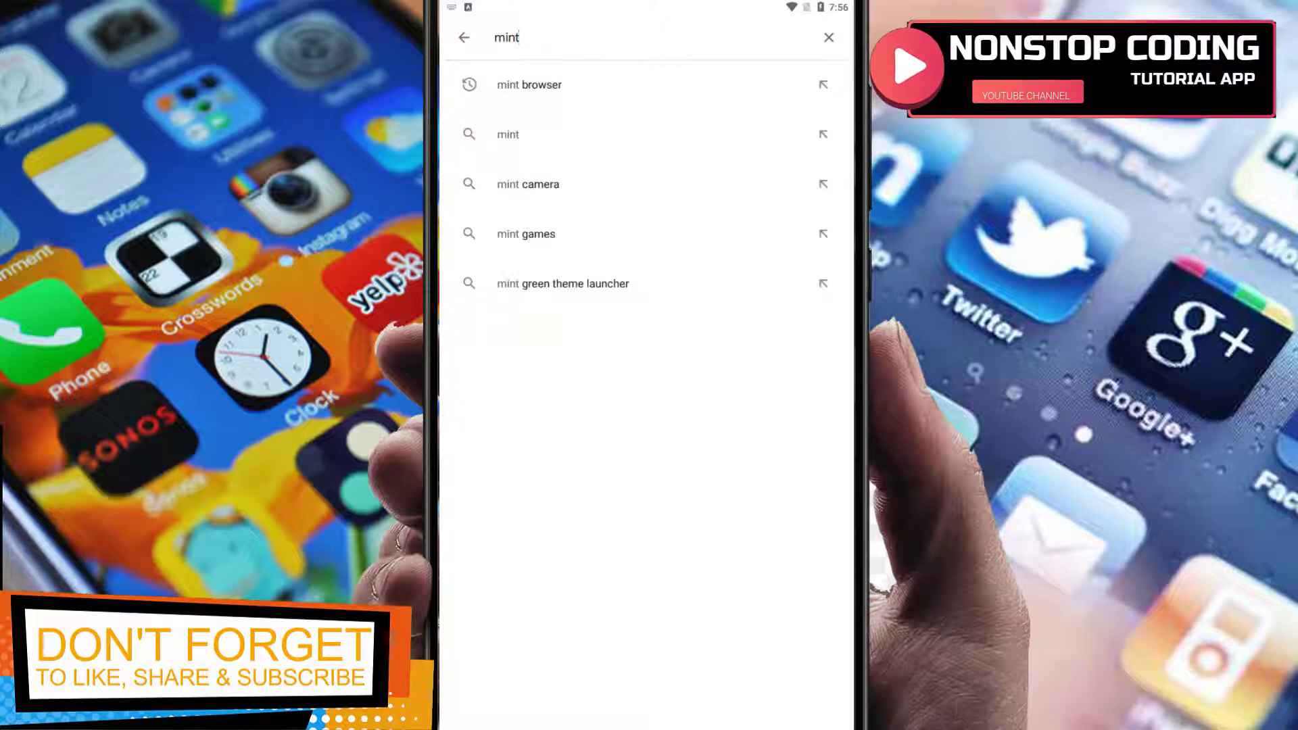
pyautogui.click(528, 85)
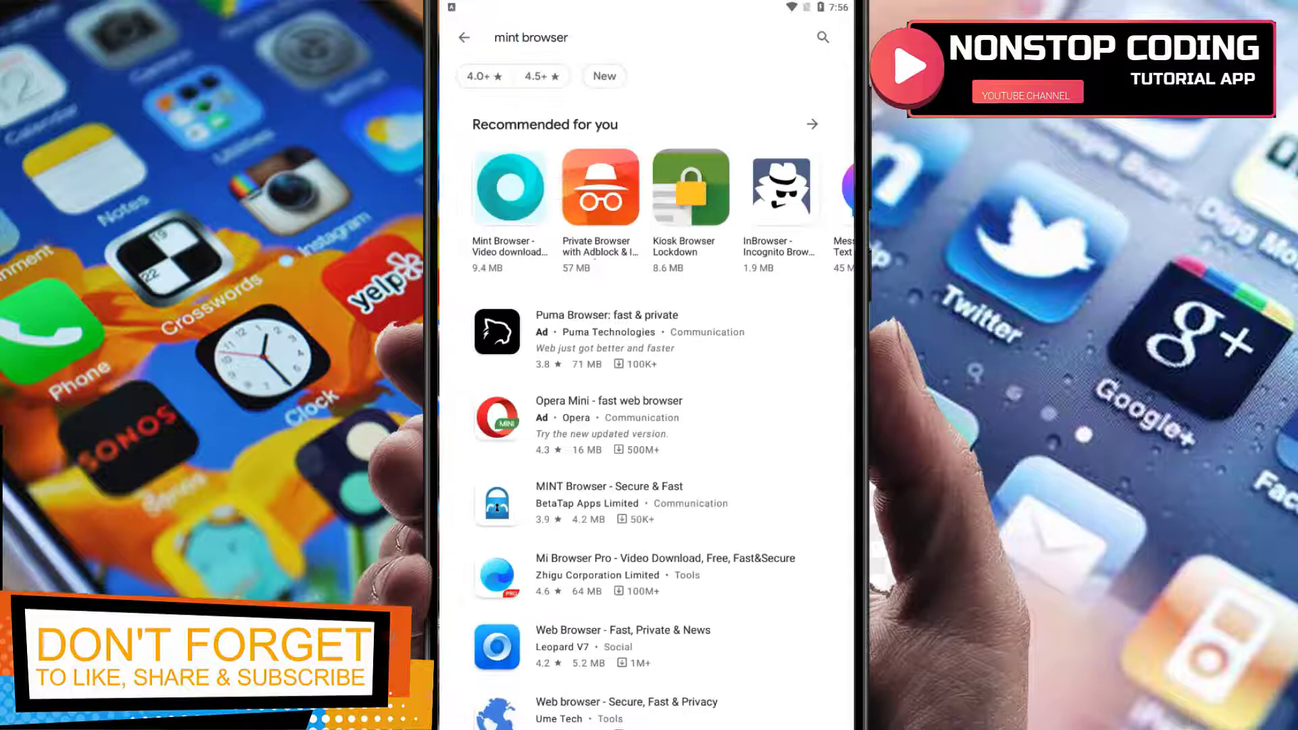
# Open Mint Browser's store page from the recommended results
pyautogui.click(509, 188)
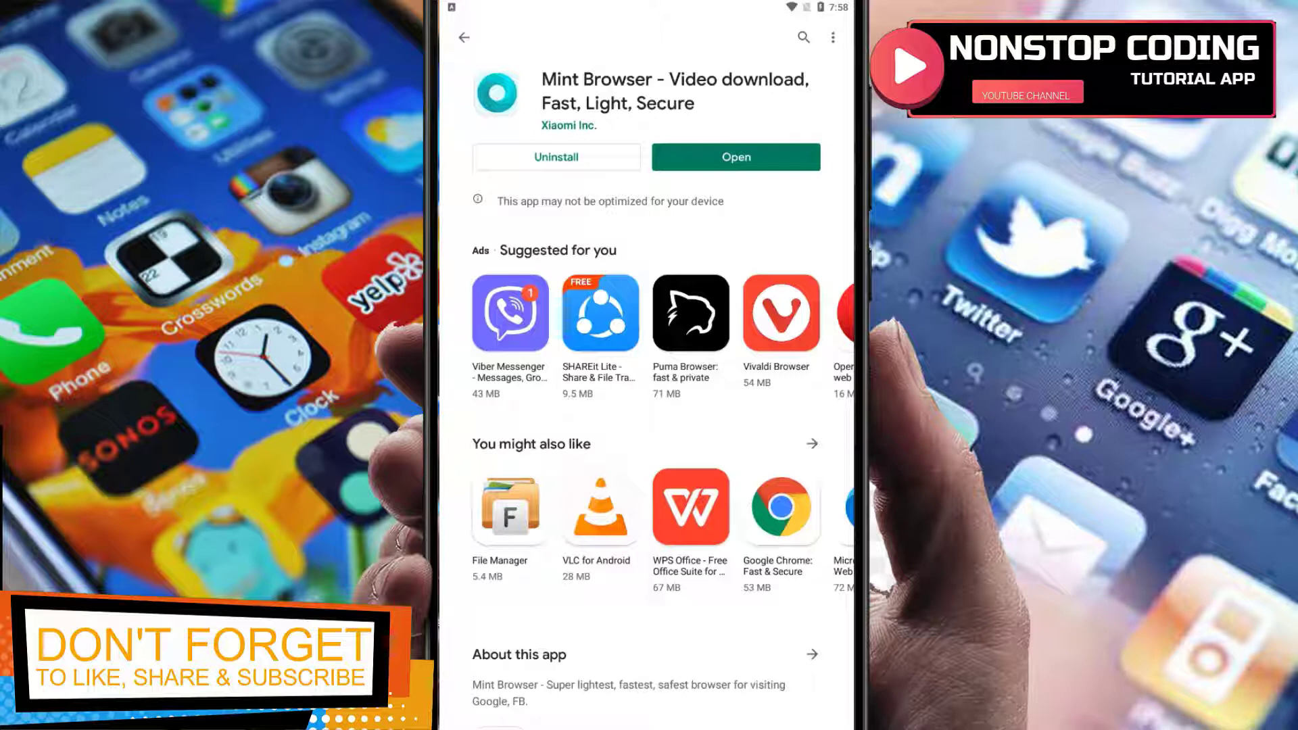
# Launch Mint Browser, start past the intro, and choose it in Open with
pyautogui.click(735, 158)
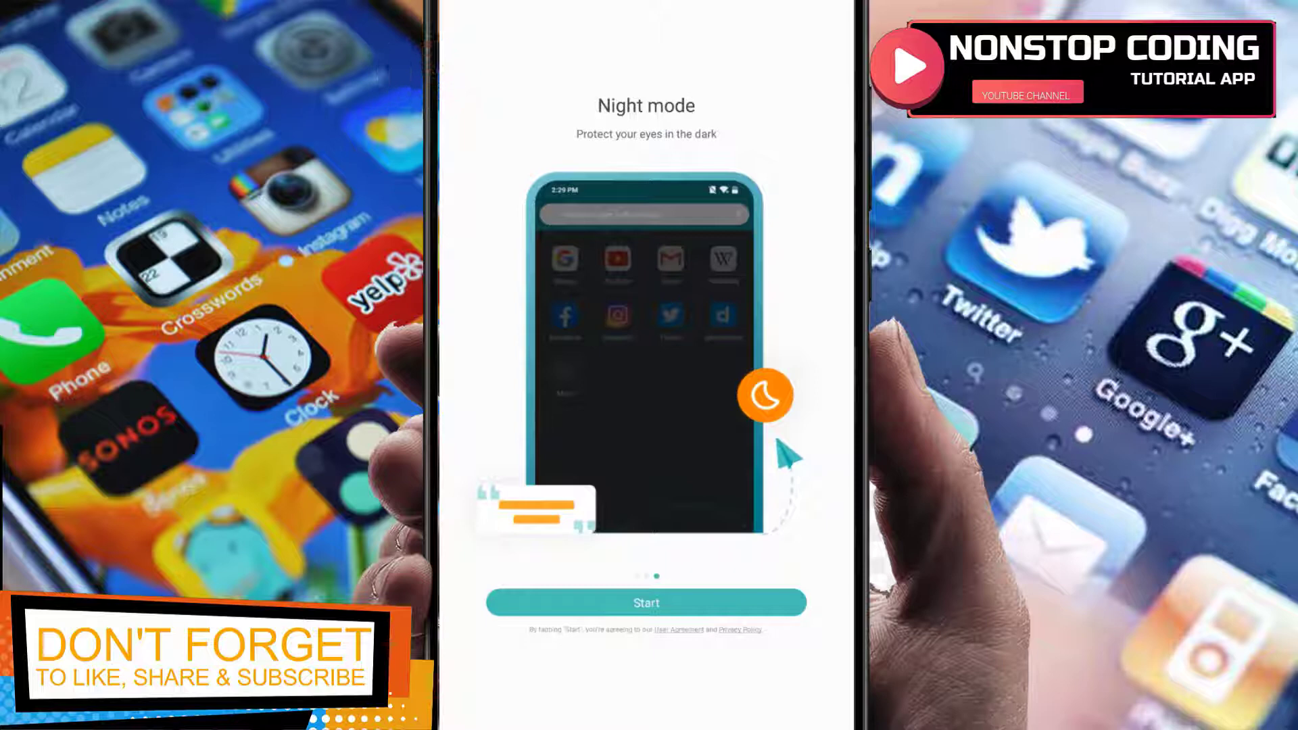
pyautogui.click(645, 603)
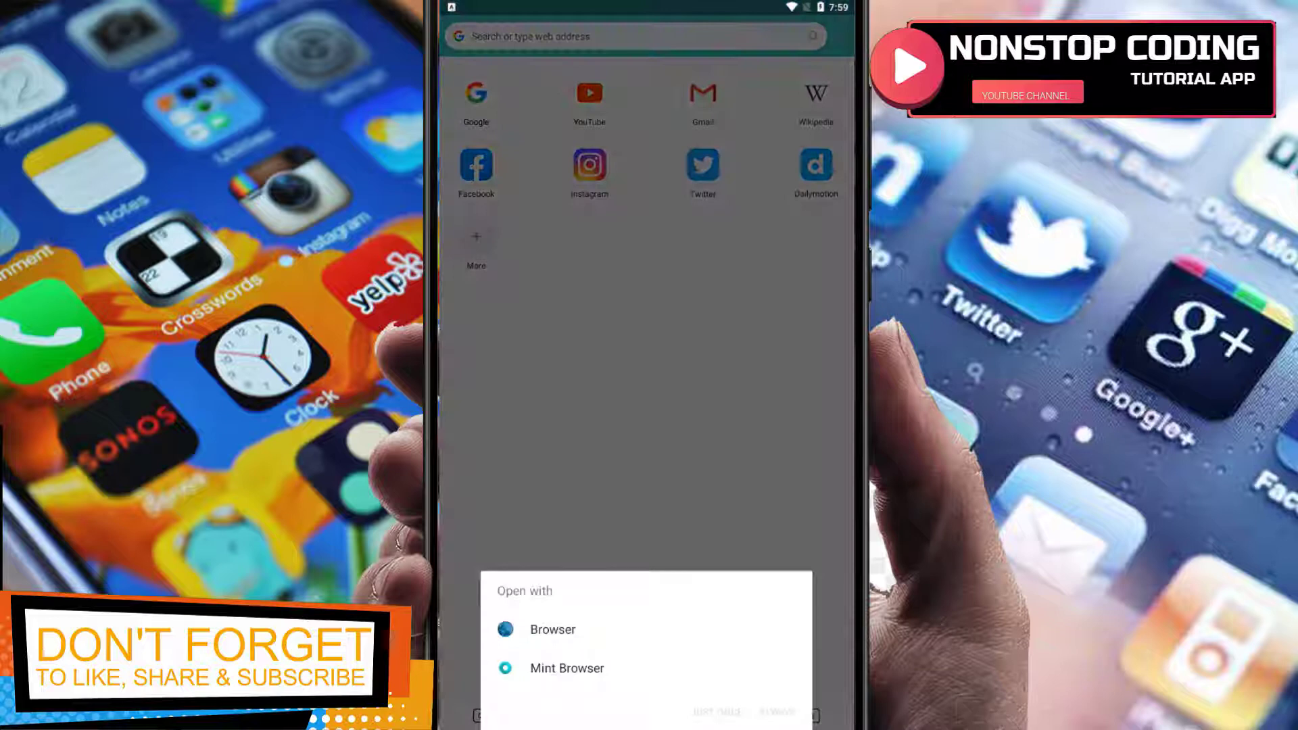
pyautogui.click(568, 668)
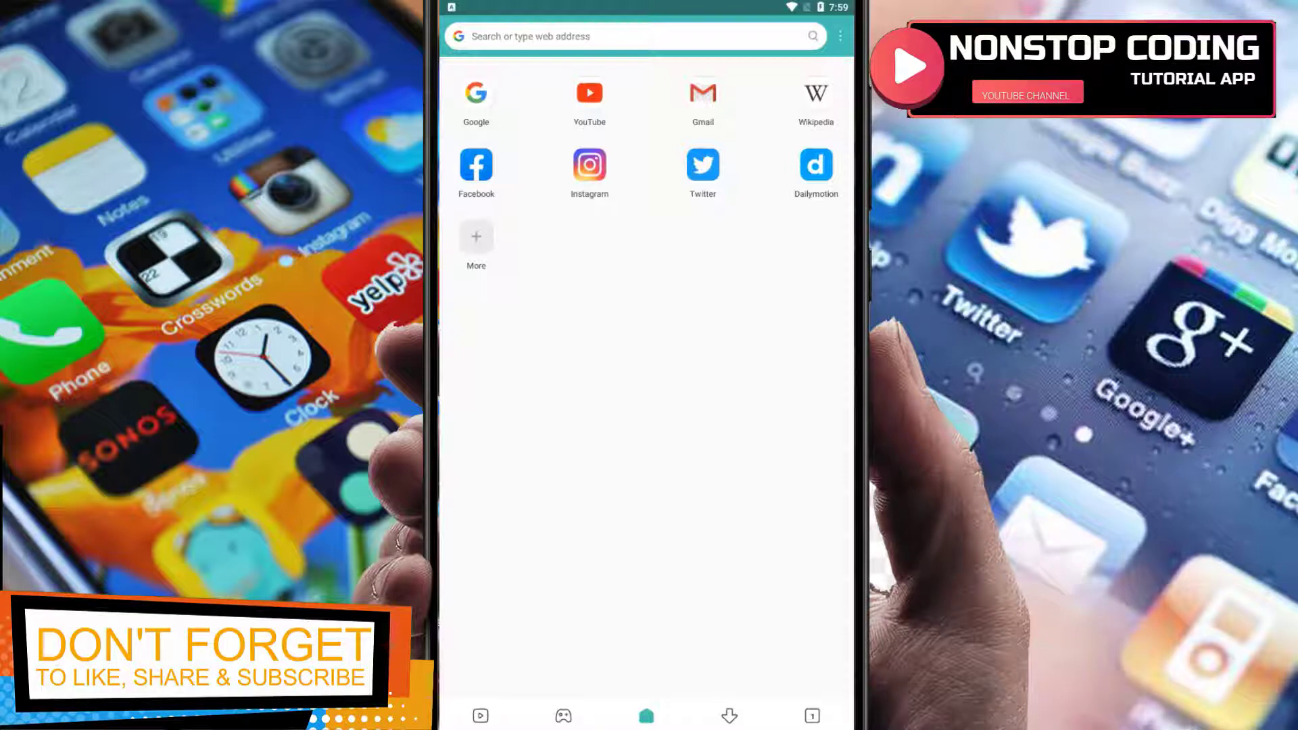
# Open the More shortcut page and scroll the Recommended sites list
pyautogui.click(634, 36)
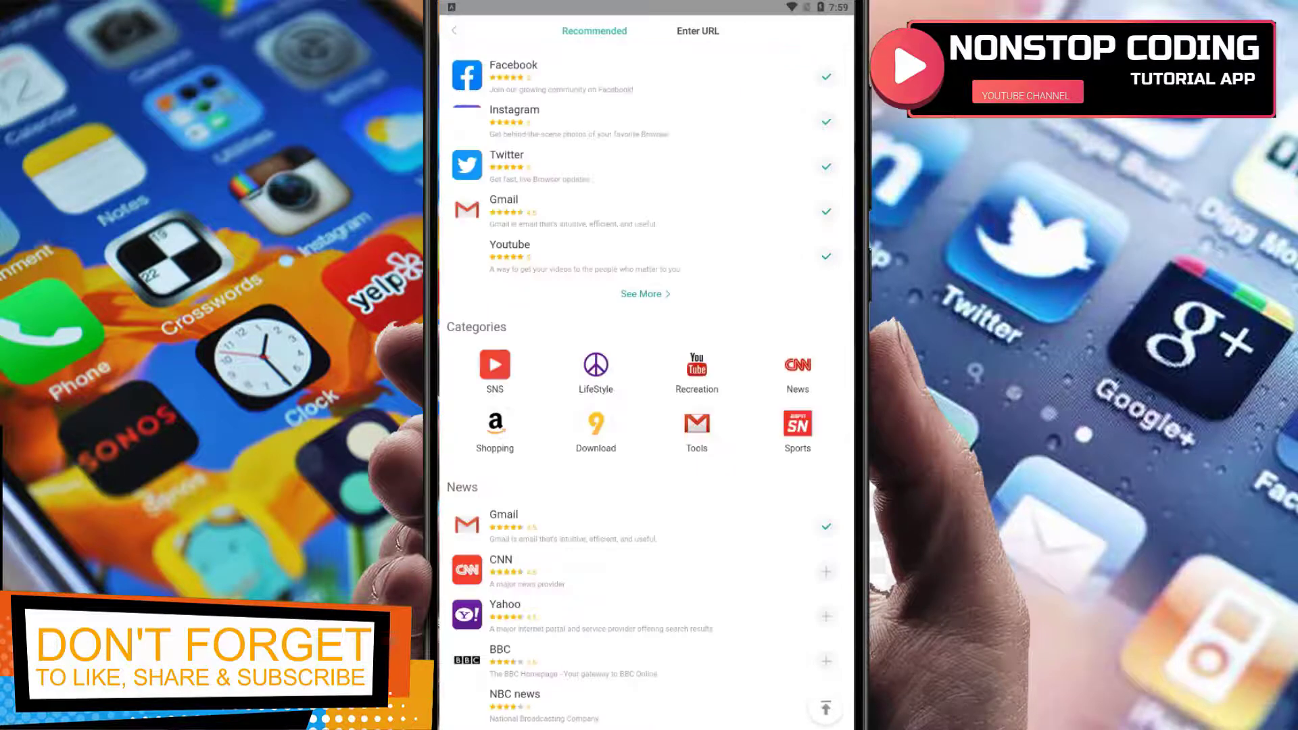
pyautogui.scroll(-3)
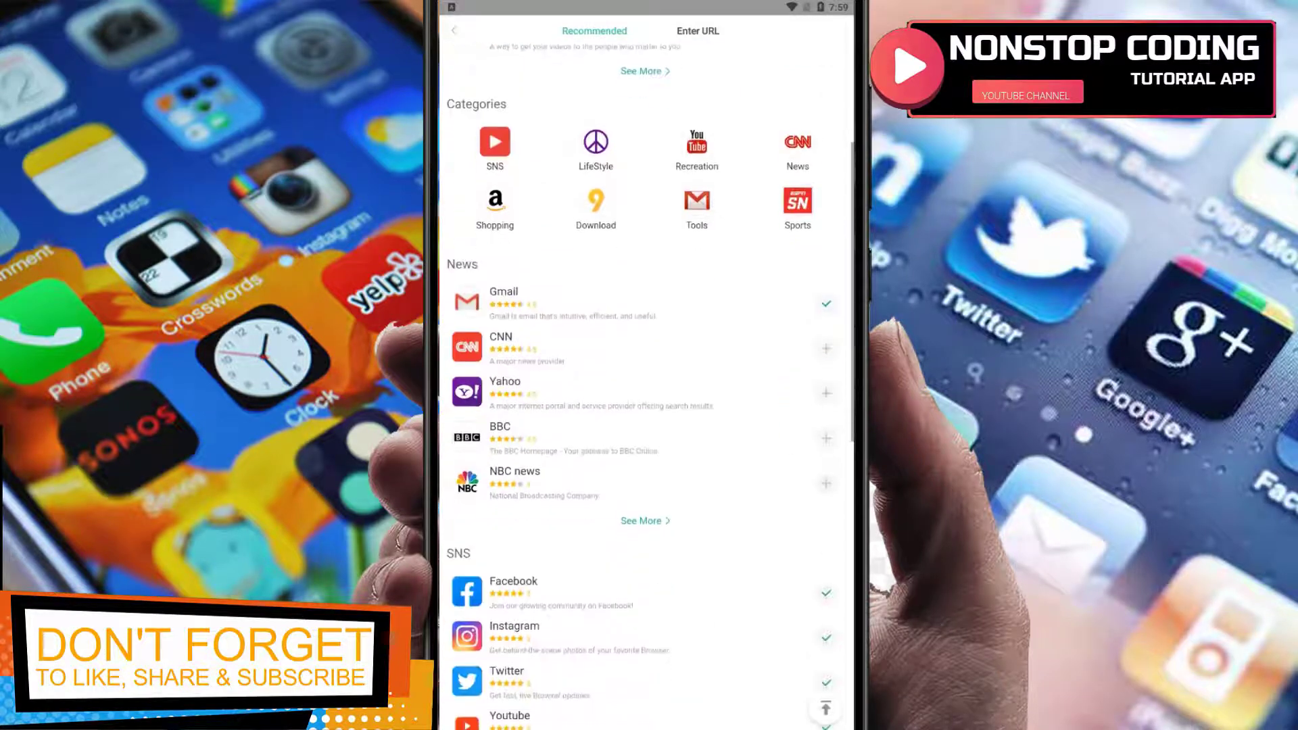
pyautogui.scroll(-3)
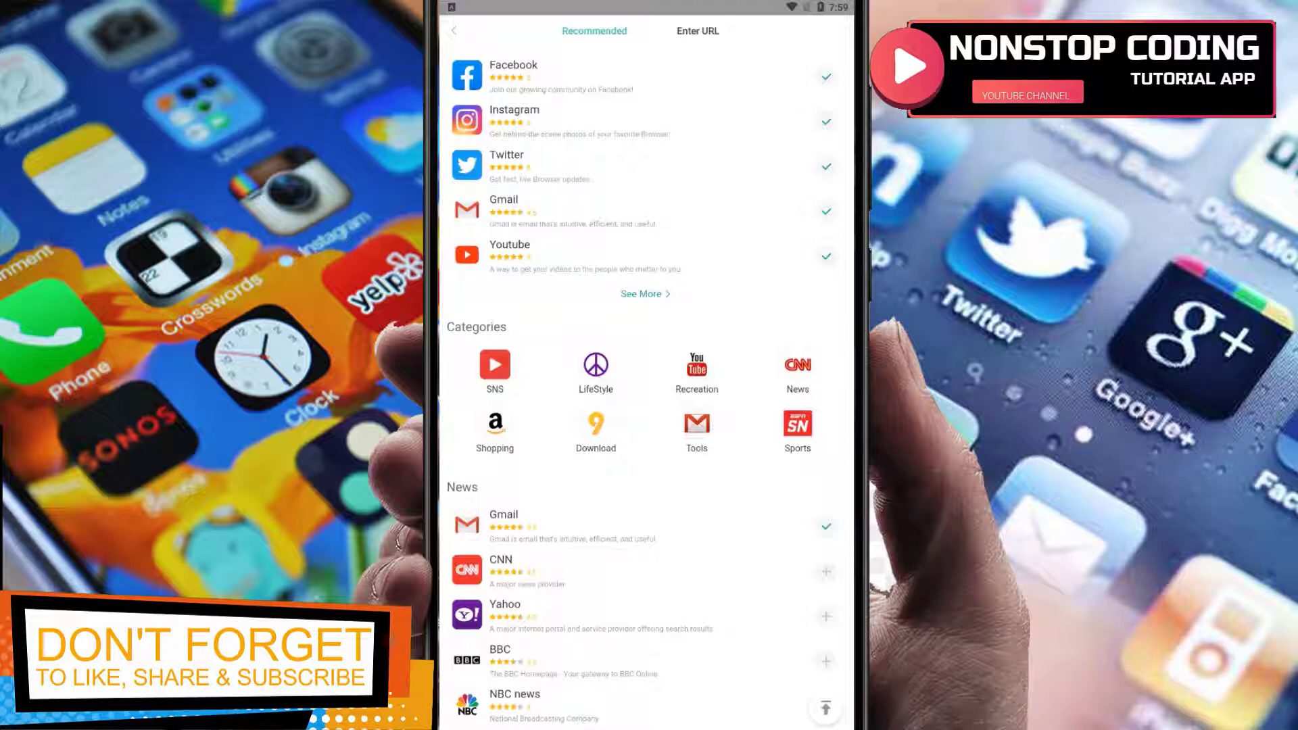
pyautogui.click(453, 31)
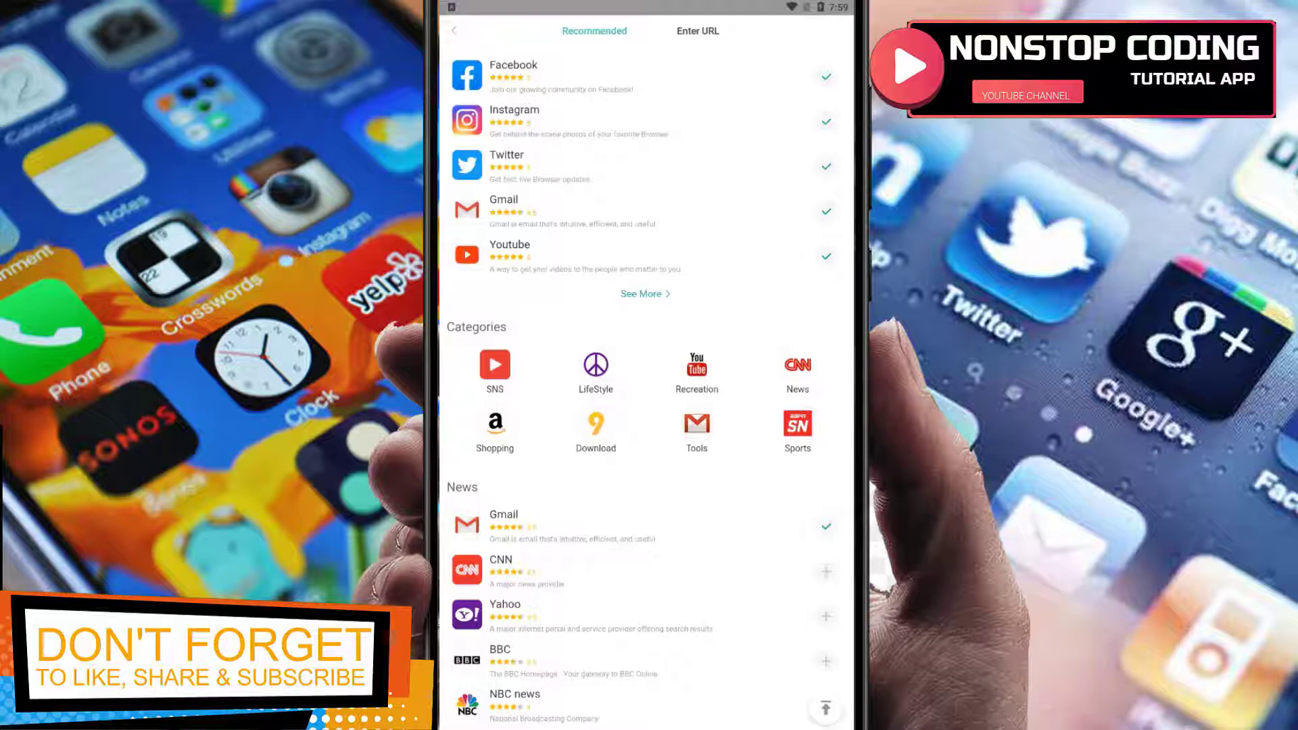
# Add a Yahoo shortcut with URL yahoo.com and open the Yahoo site
pyautogui.click(696, 31)
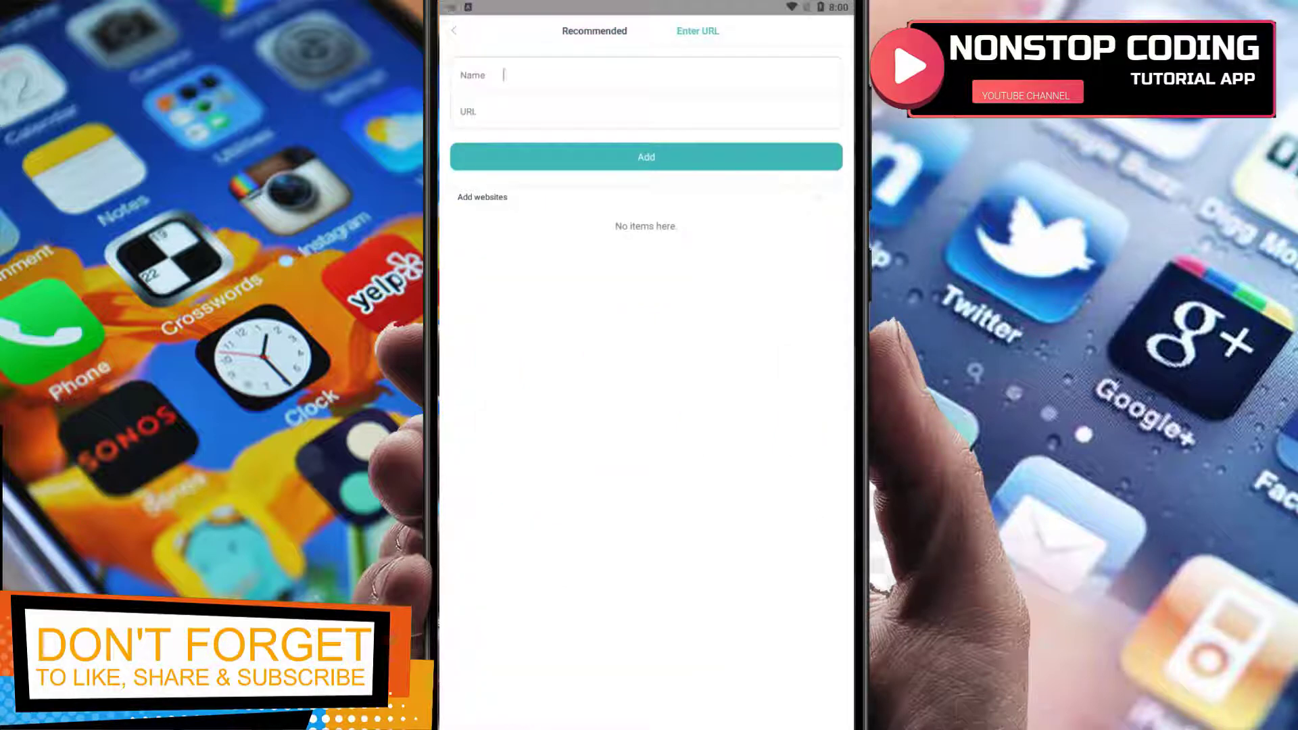
pyautogui.write('yah')
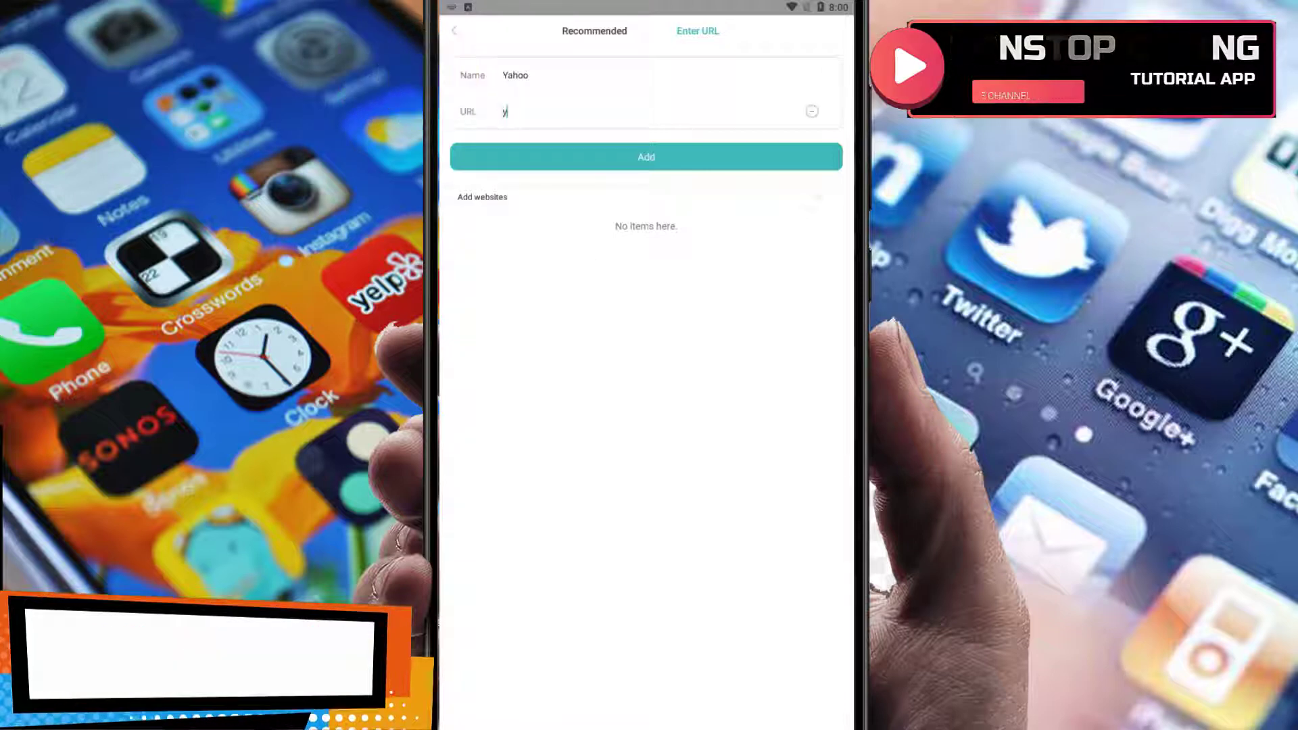
pyautogui.write('ahoo.com')
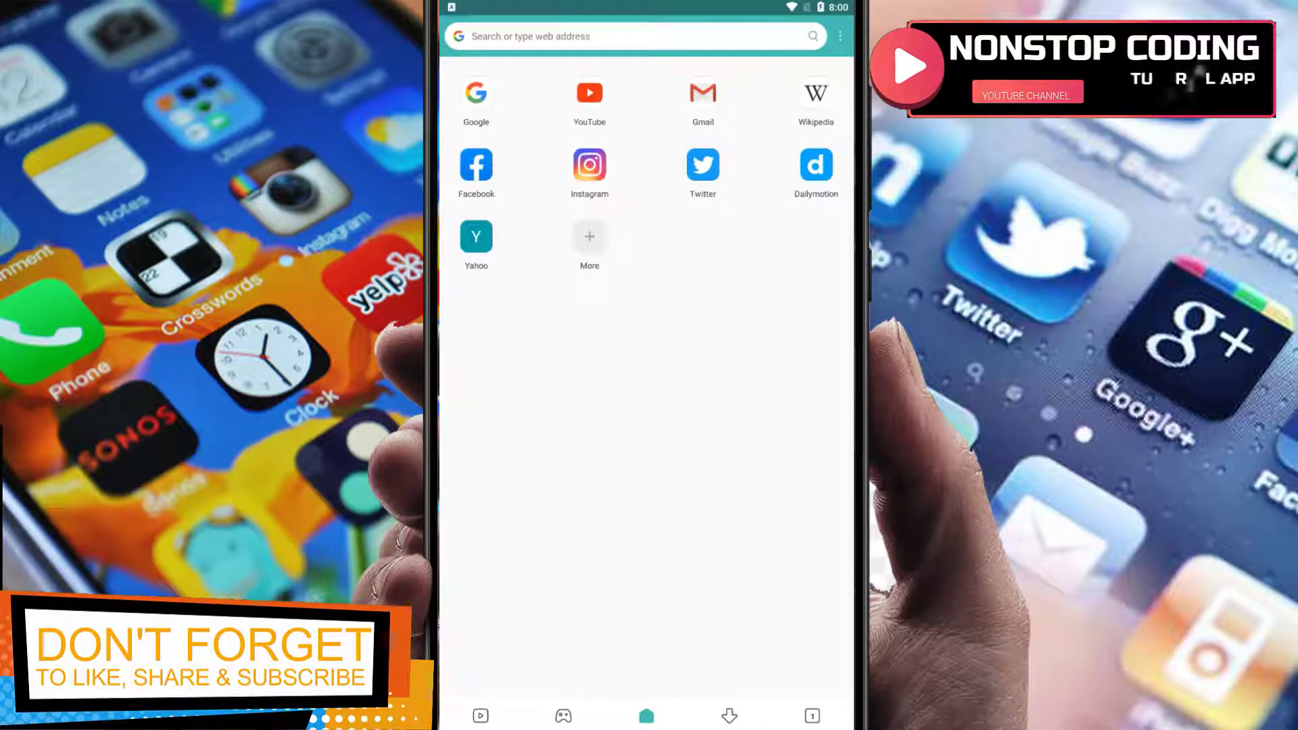
pyautogui.click(476, 236)
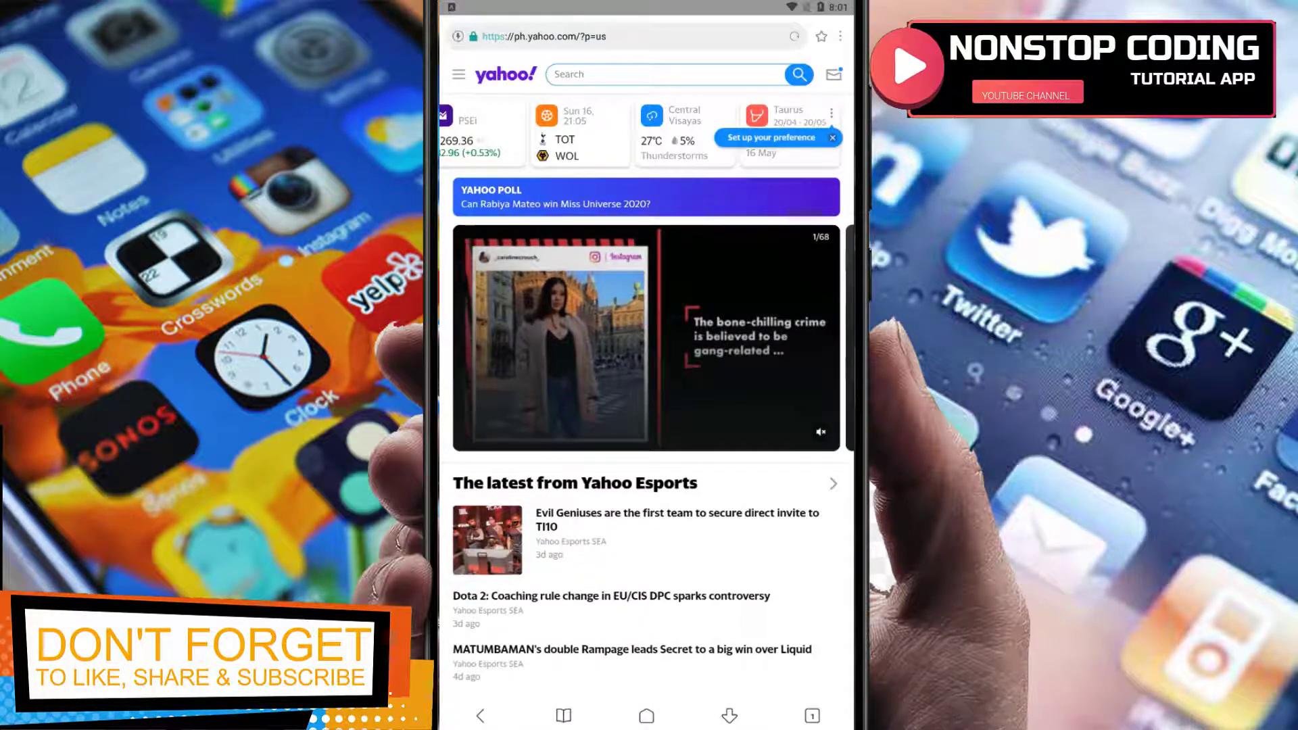
# Bookmark the Yahoo page and go to Hidden files
pyautogui.click(822, 36)
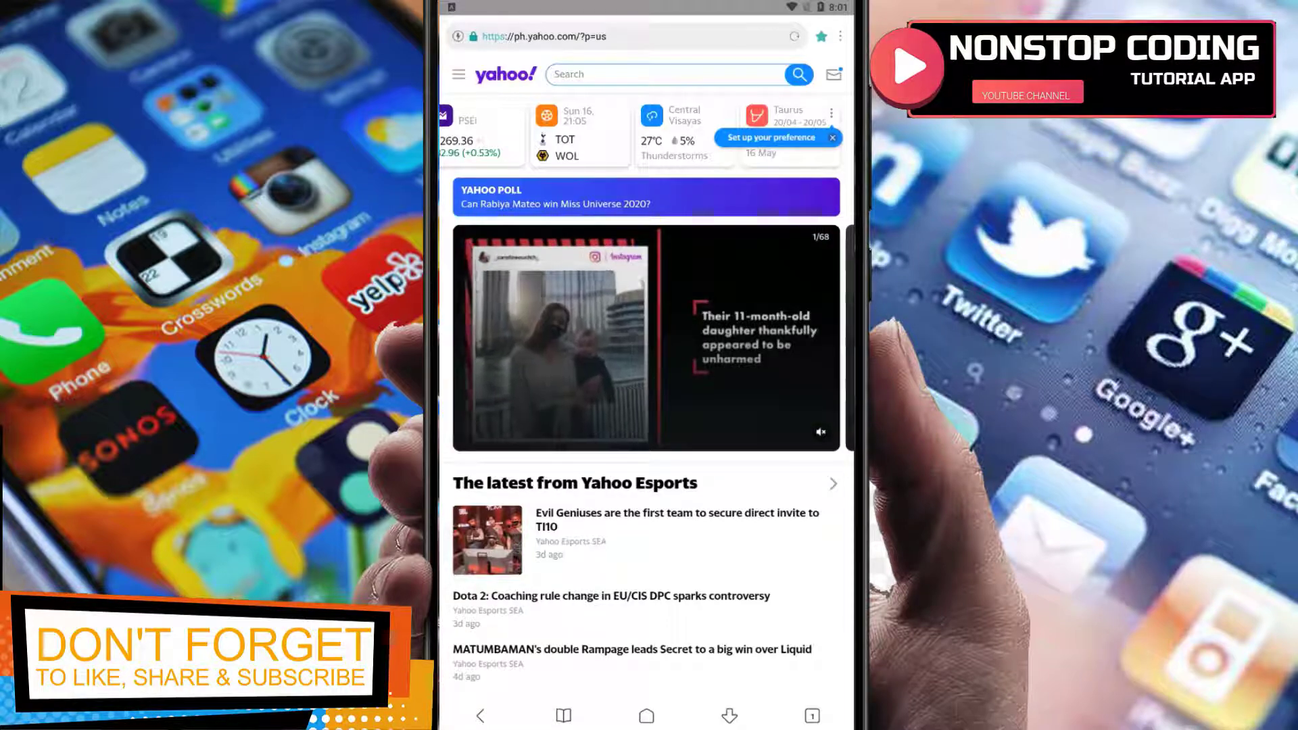
pyautogui.click(645, 338)
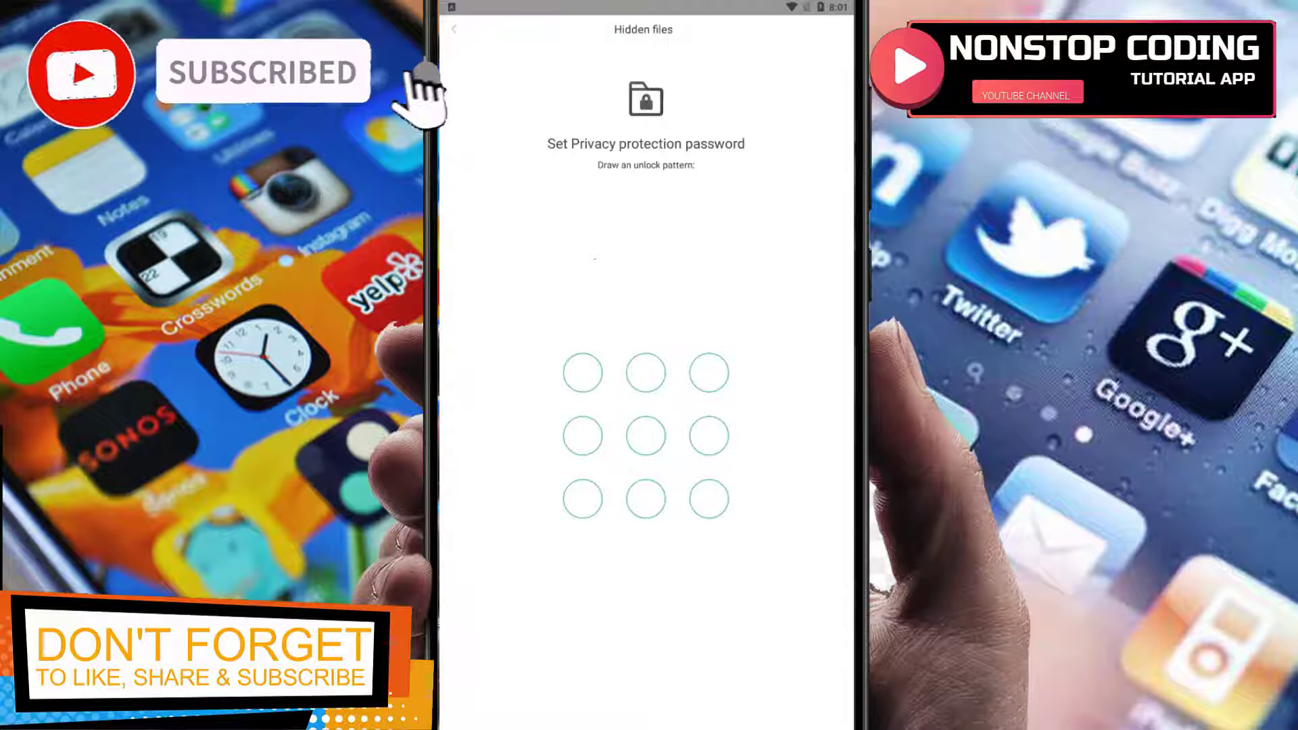
# Draw an unlock pattern across the top row and down, then confirm it
pyautogui.click(583, 372)
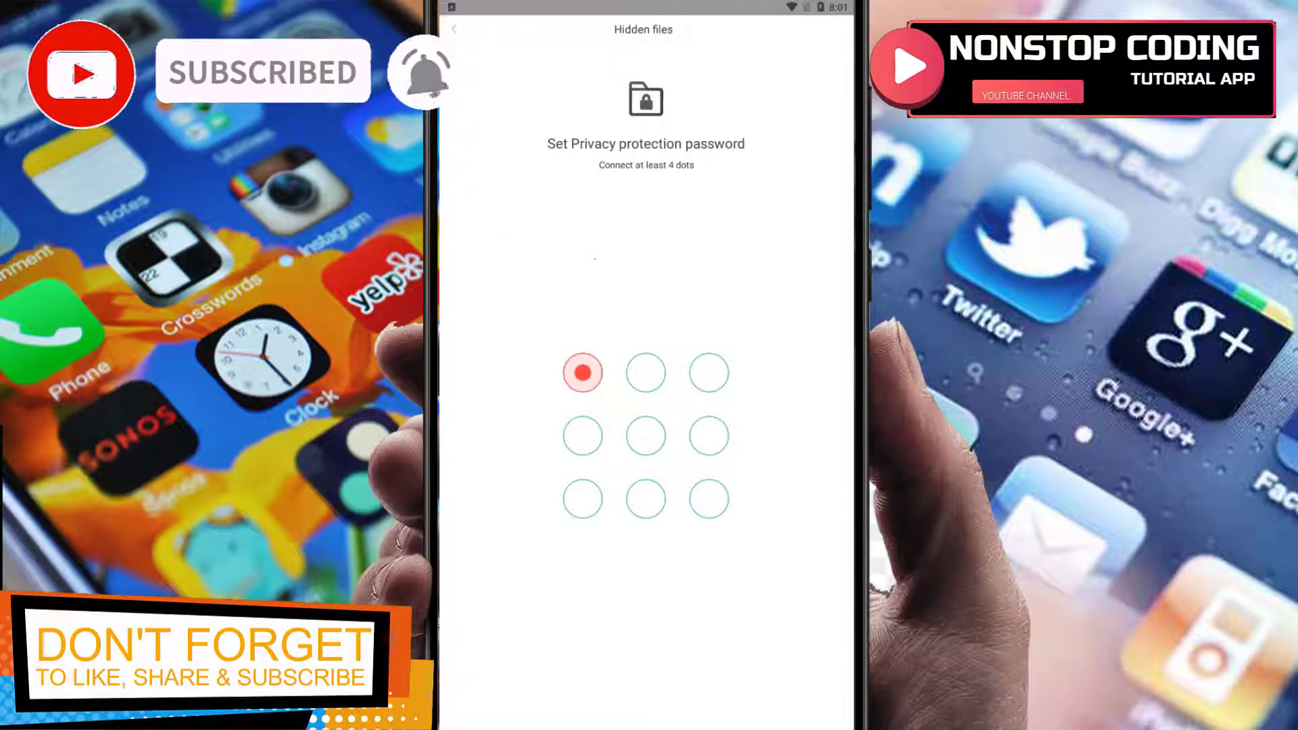
pyautogui.moveTo(582, 373); pyautogui.dragTo(645, 373)
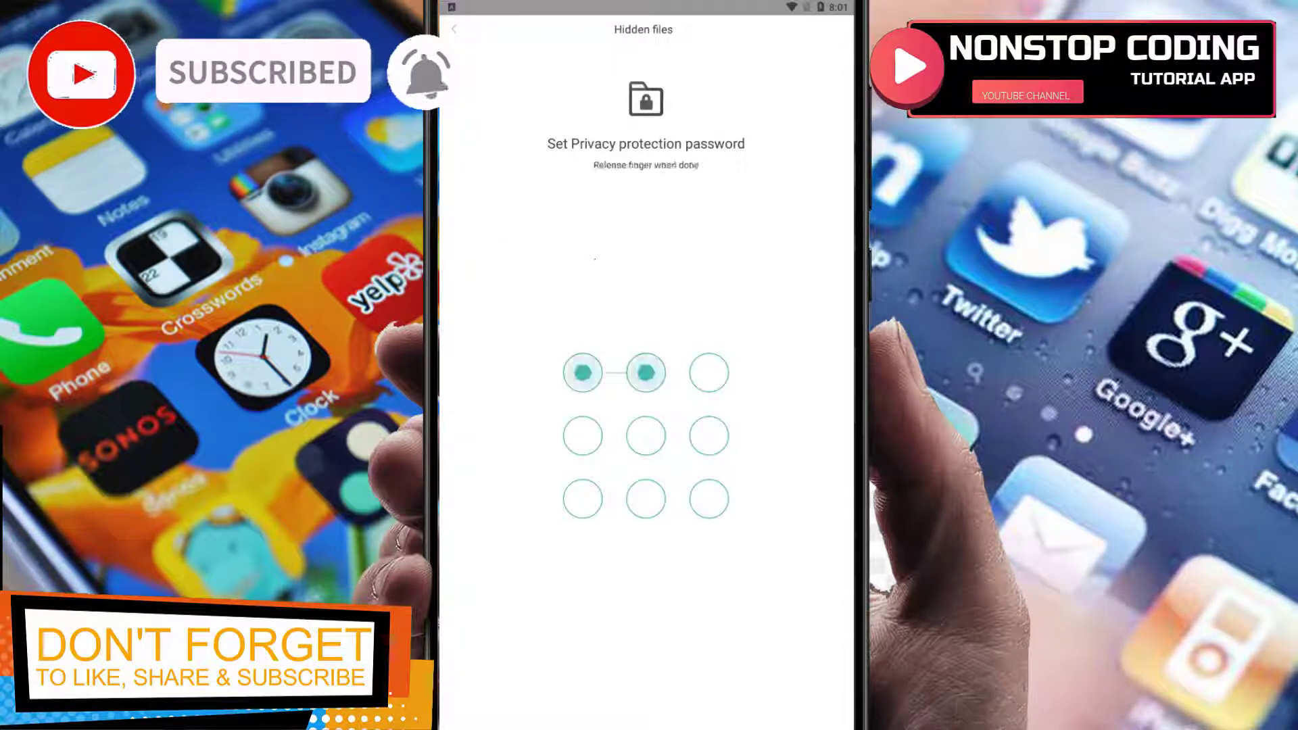
pyautogui.moveTo(644, 372); pyautogui.dragTo(708, 436)
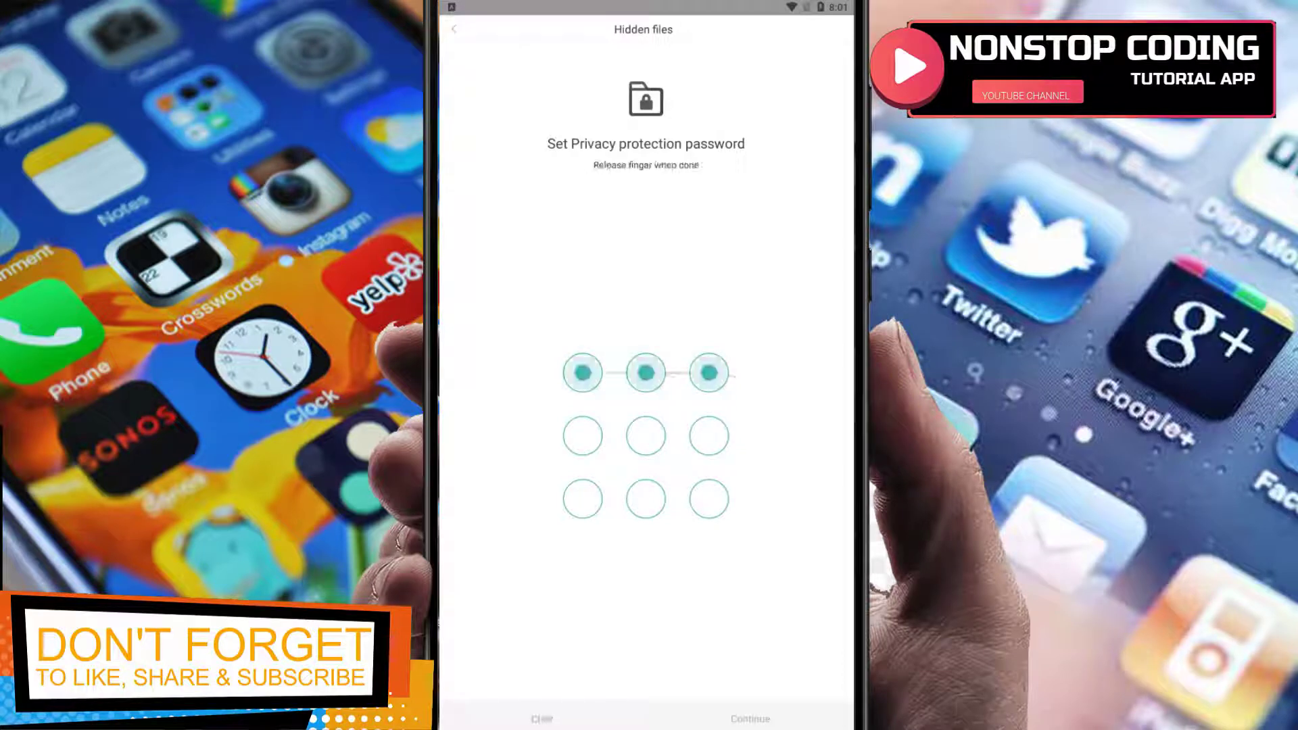
pyautogui.moveTo(706, 372); pyautogui.dragTo(706, 436)
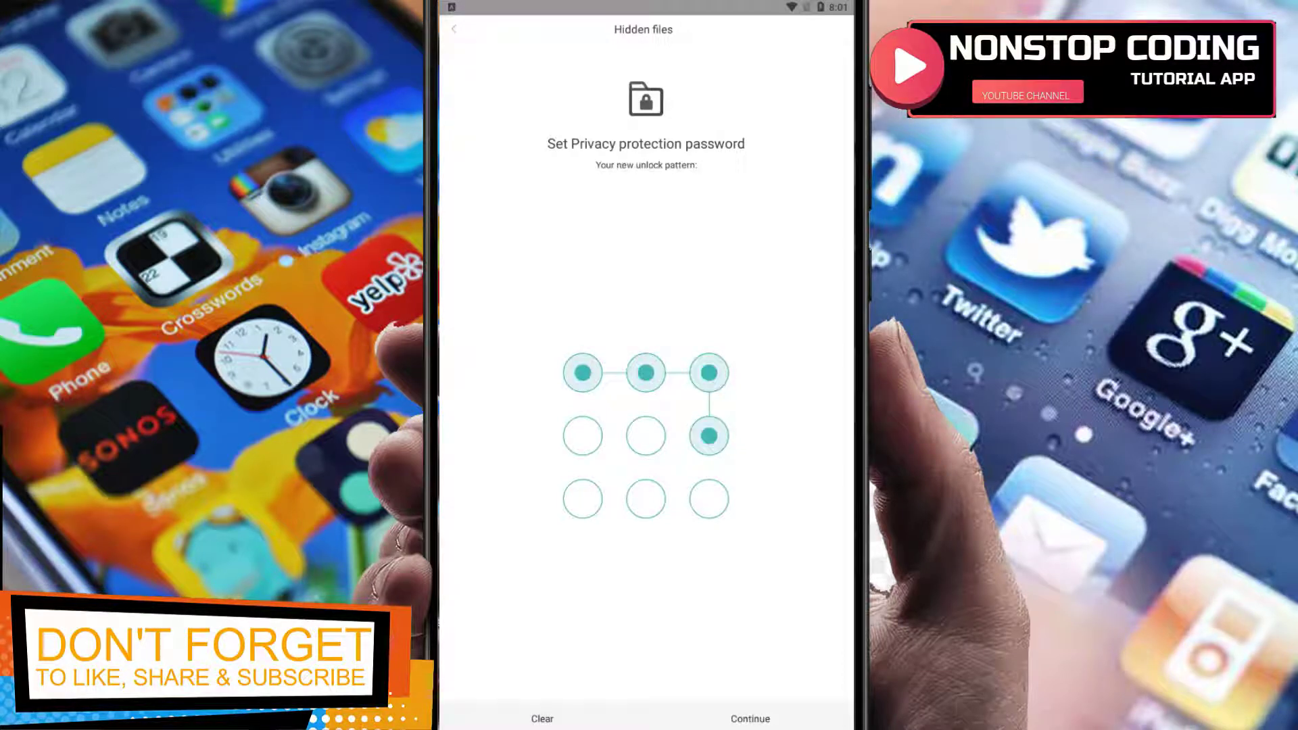
pyautogui.click(749, 718)
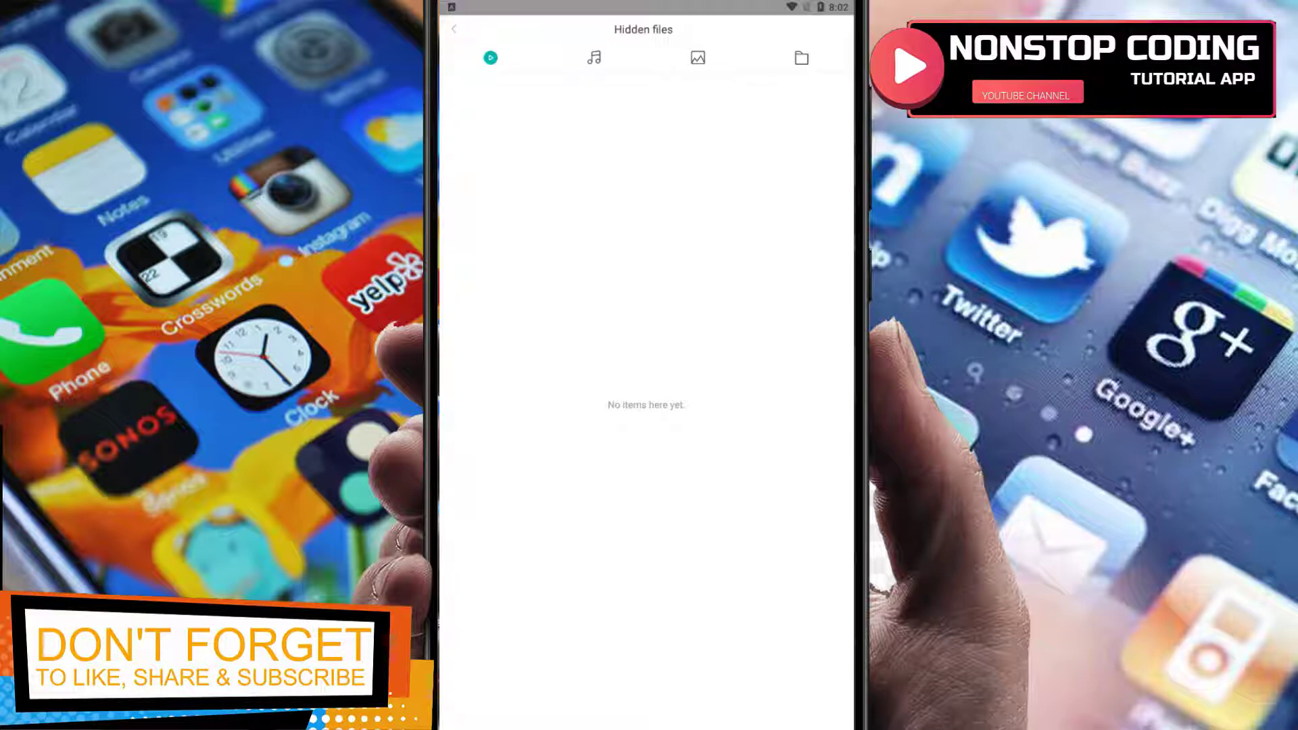
# View the hidden music tab, go back, and open Downloads
pyautogui.click(593, 58)
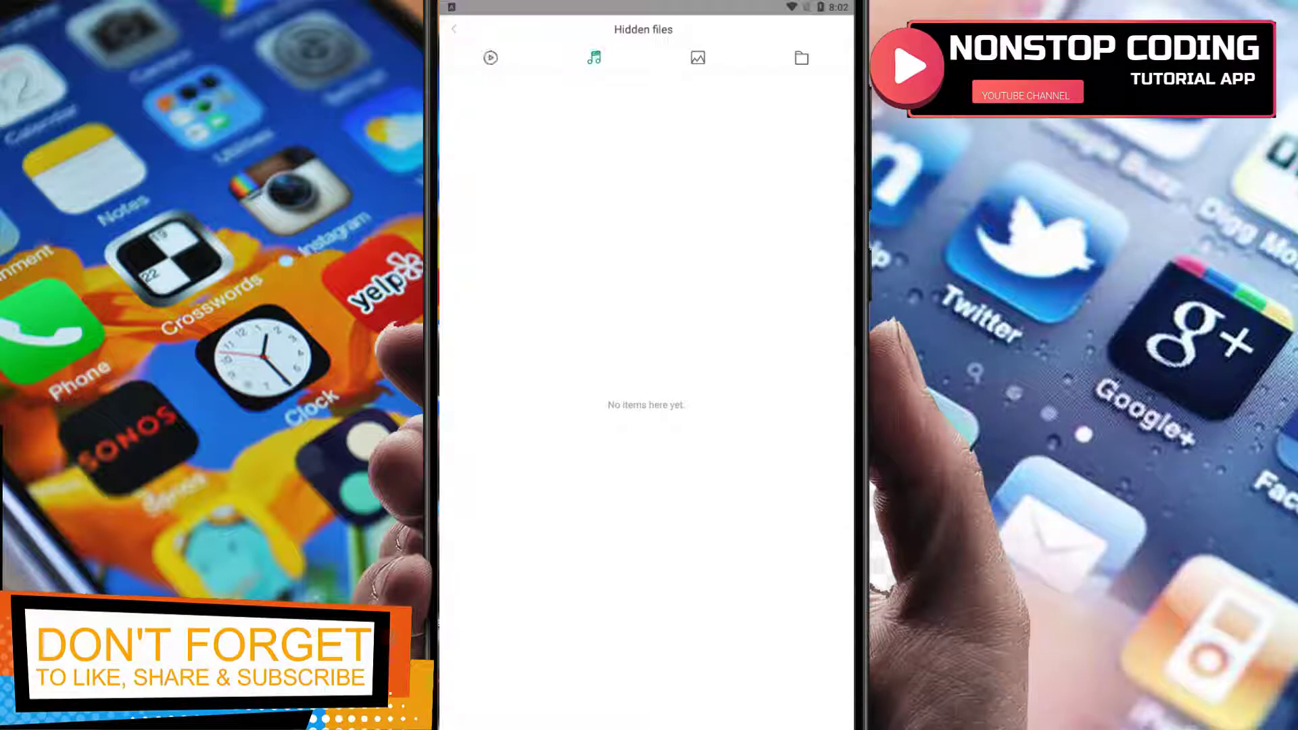
pyautogui.click(801, 58)
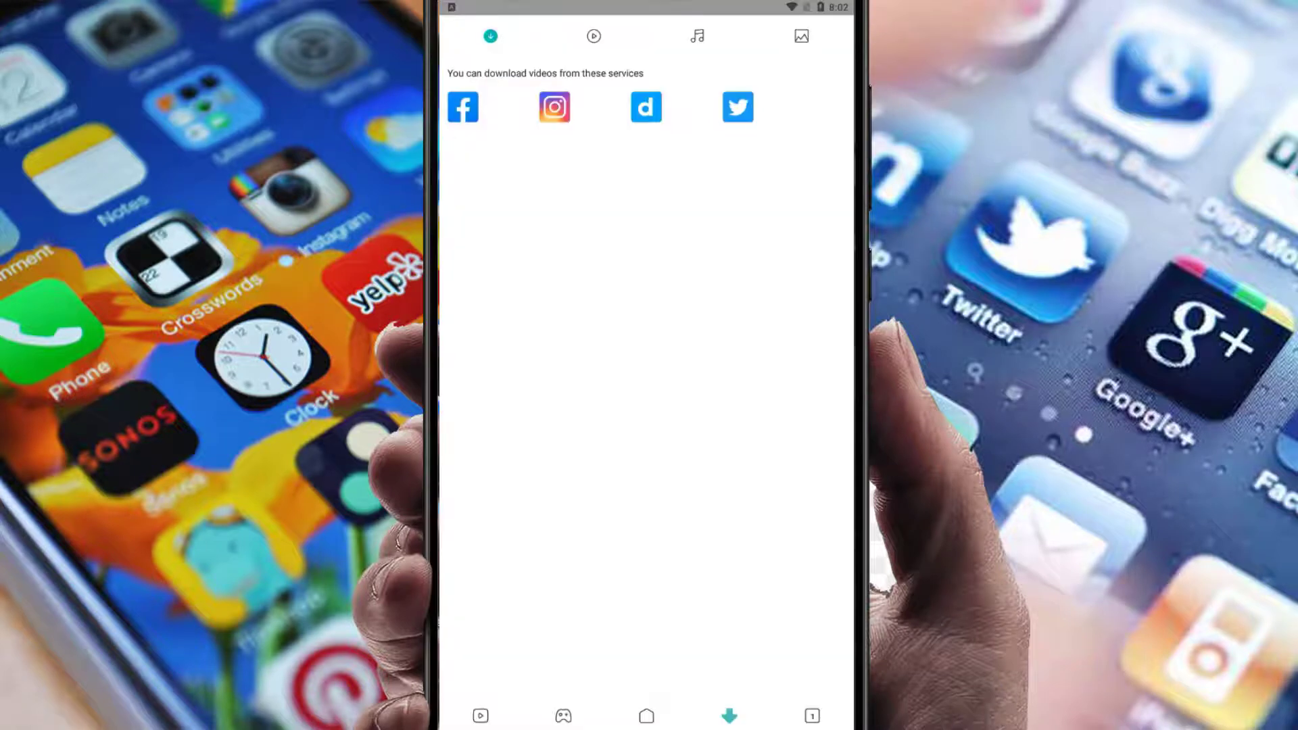
pyautogui.click(799, 36)
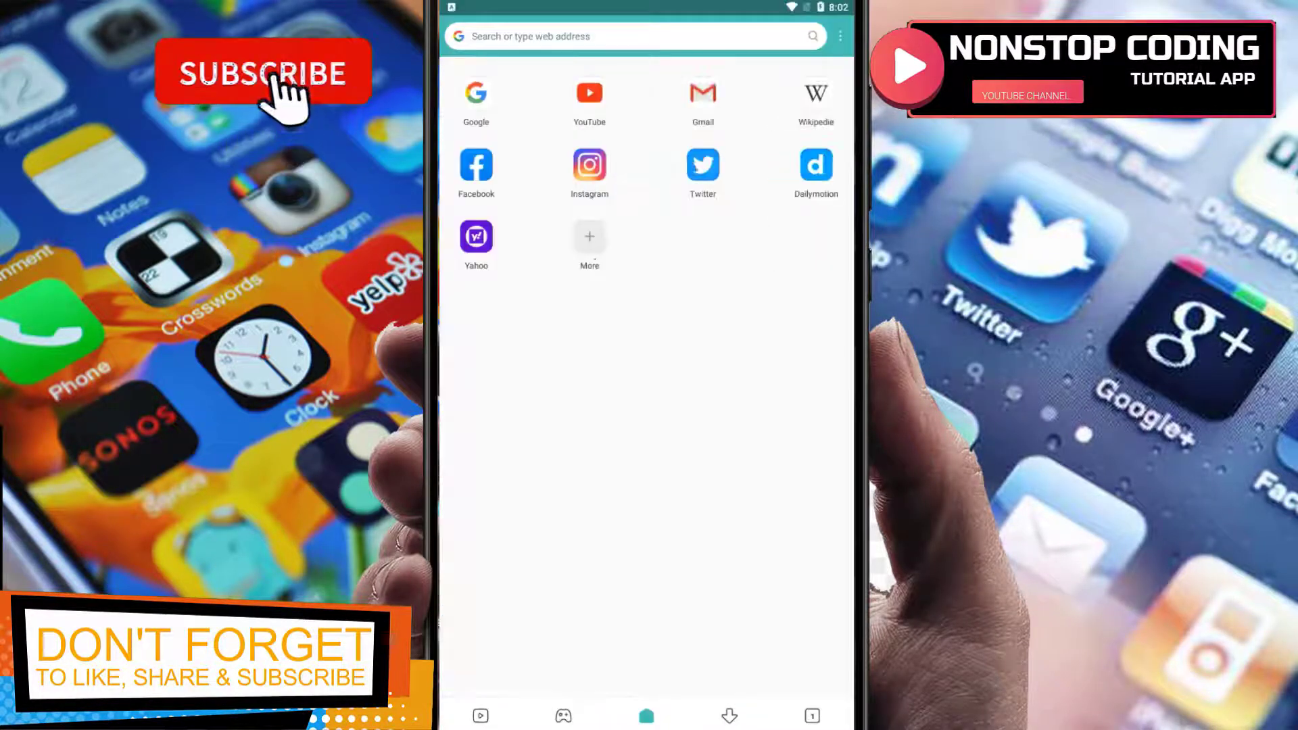
# Open a new tab showing the shortcut start page
pyautogui.click(263, 73)
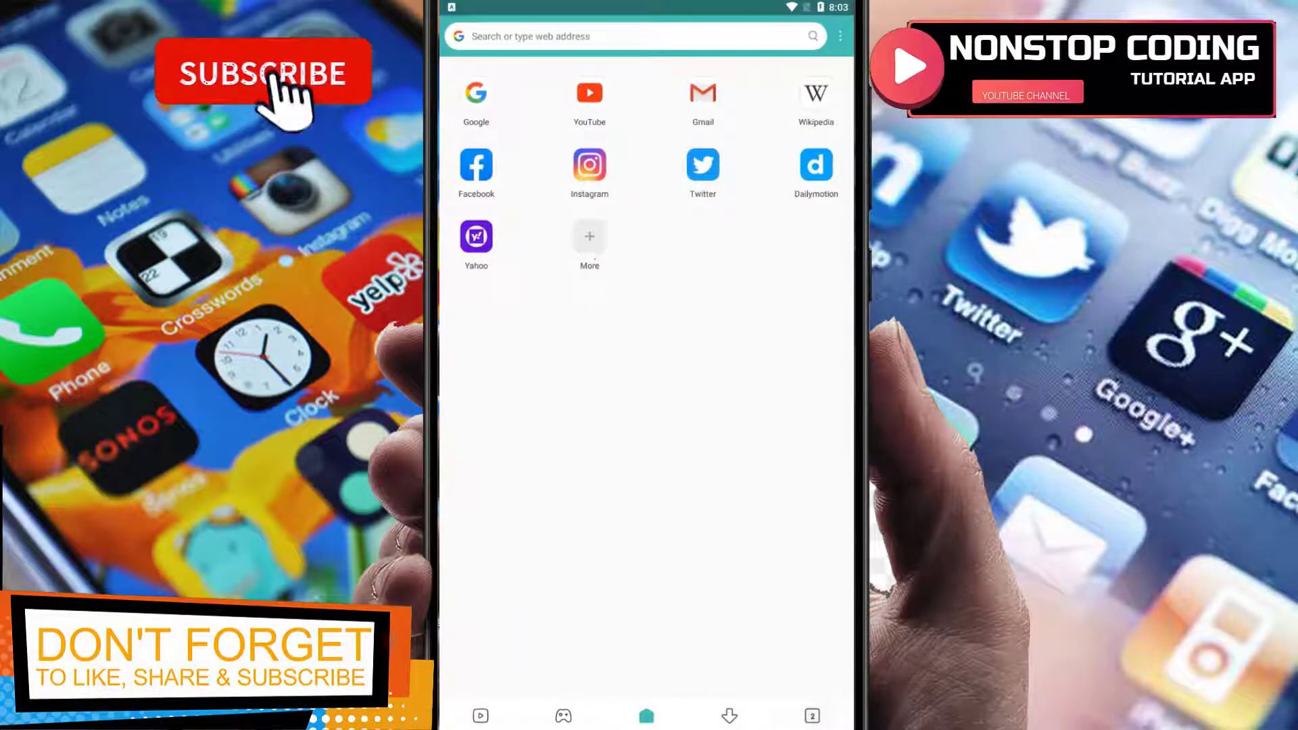
pyautogui.click(262, 72)
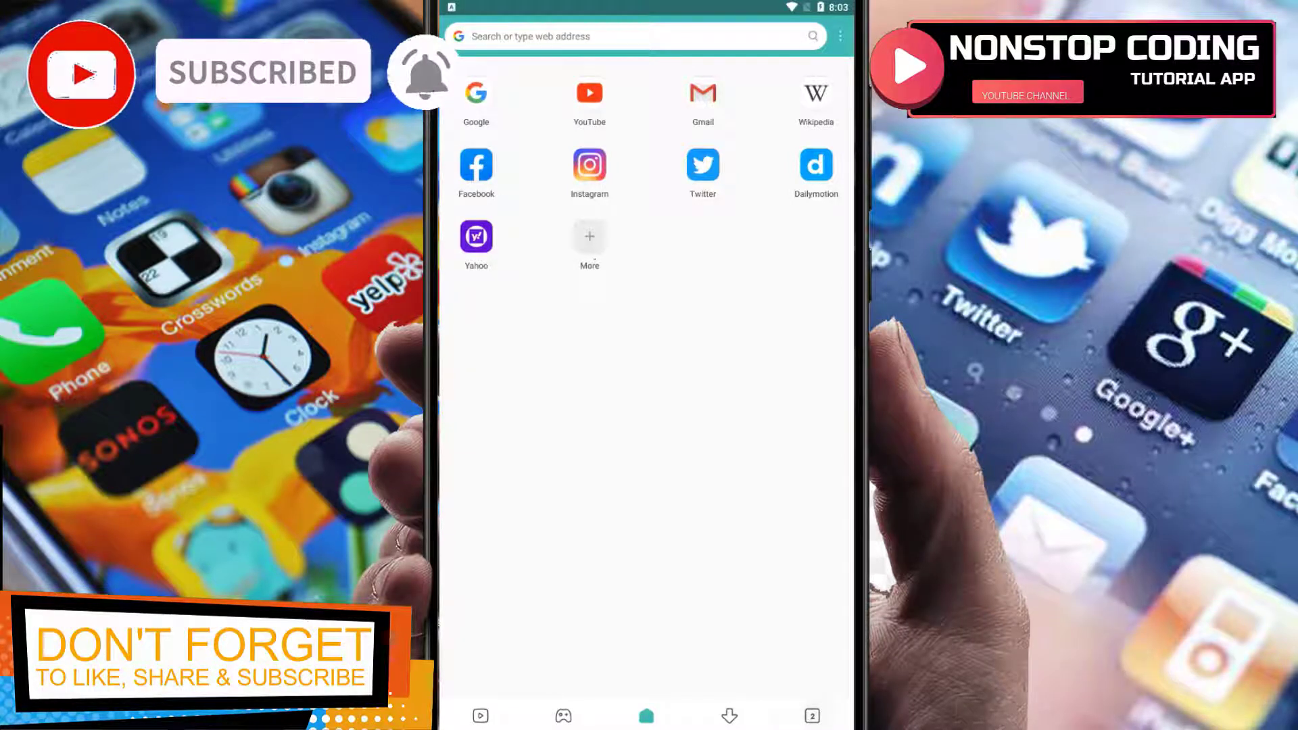
pyautogui.click(839, 36)
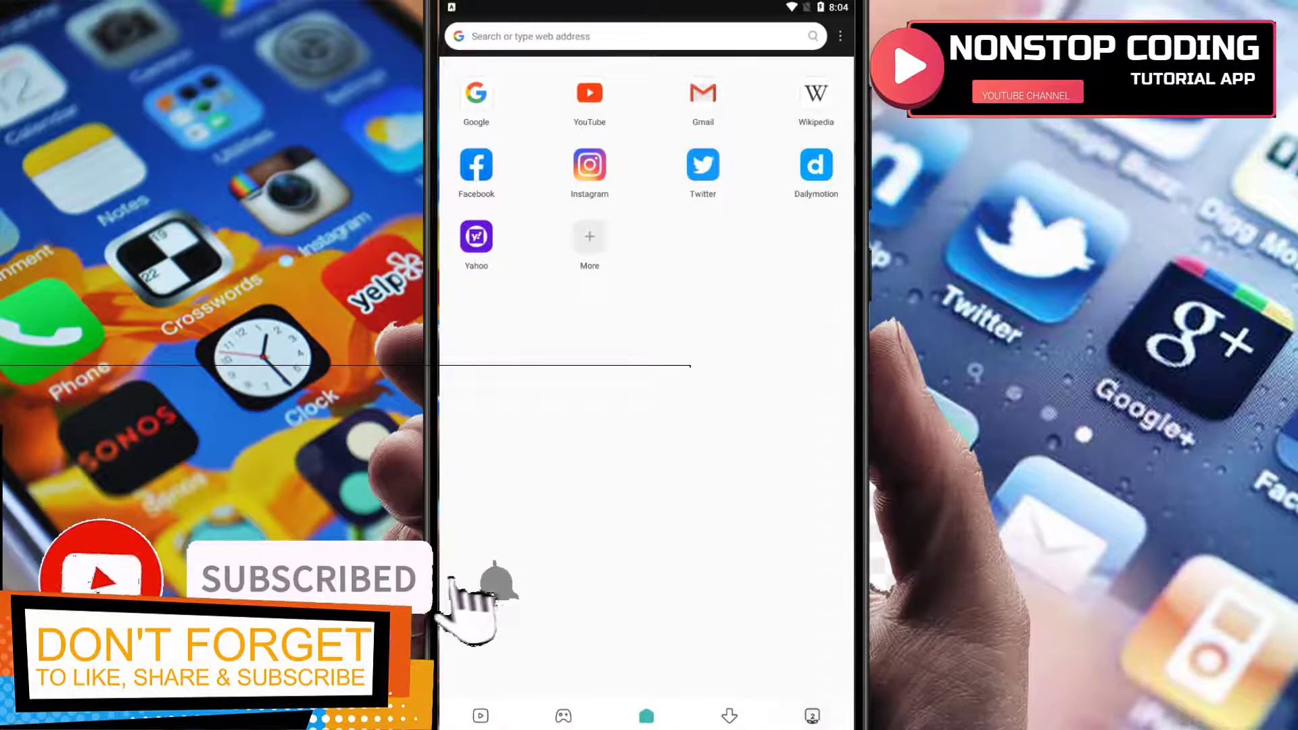
# Turn on Block ads from the three-dot menu and close the menu
pyautogui.click(840, 36)
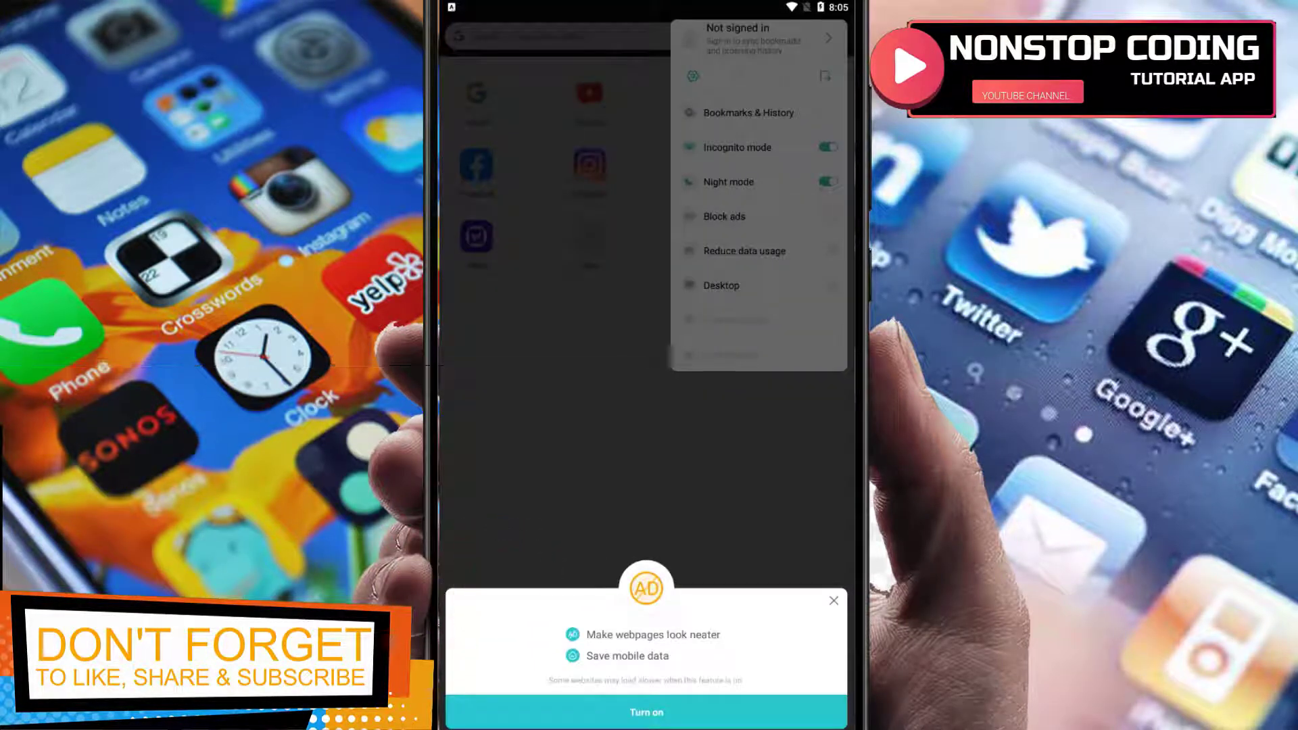
pyautogui.click(826, 216)
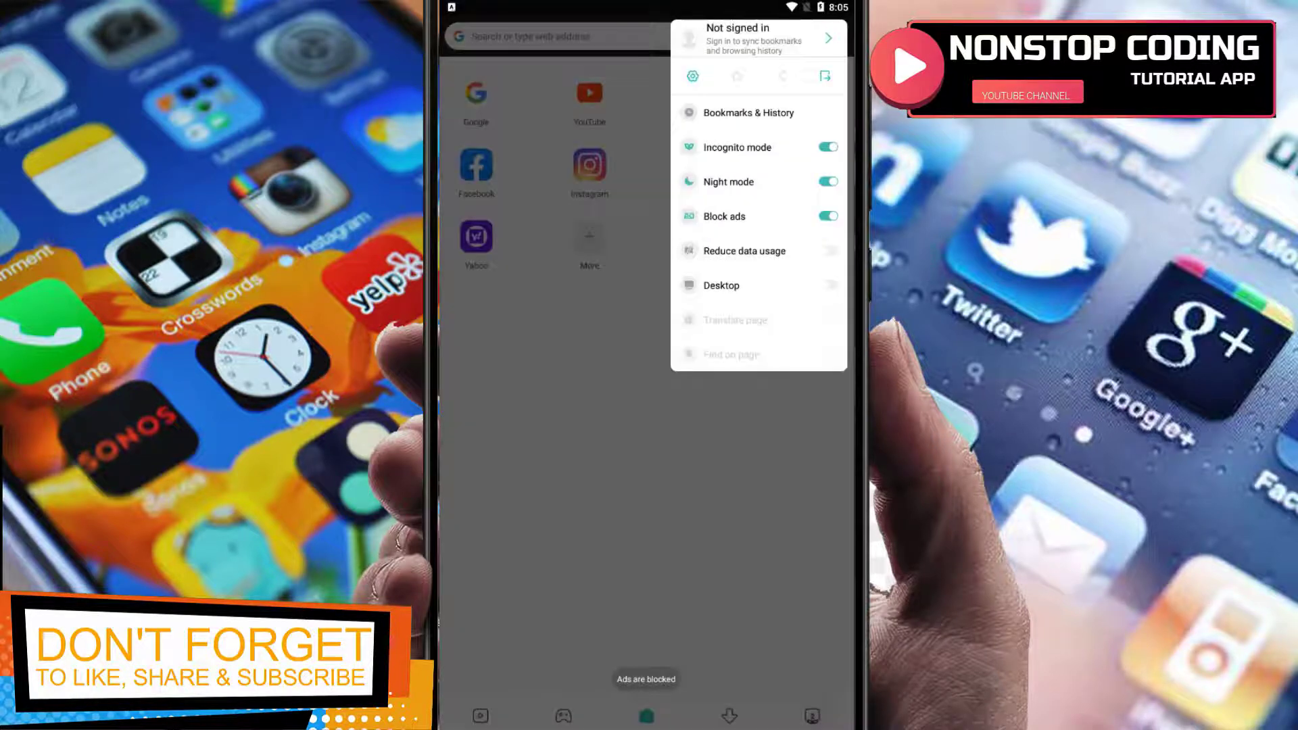
pyautogui.click(826, 251)
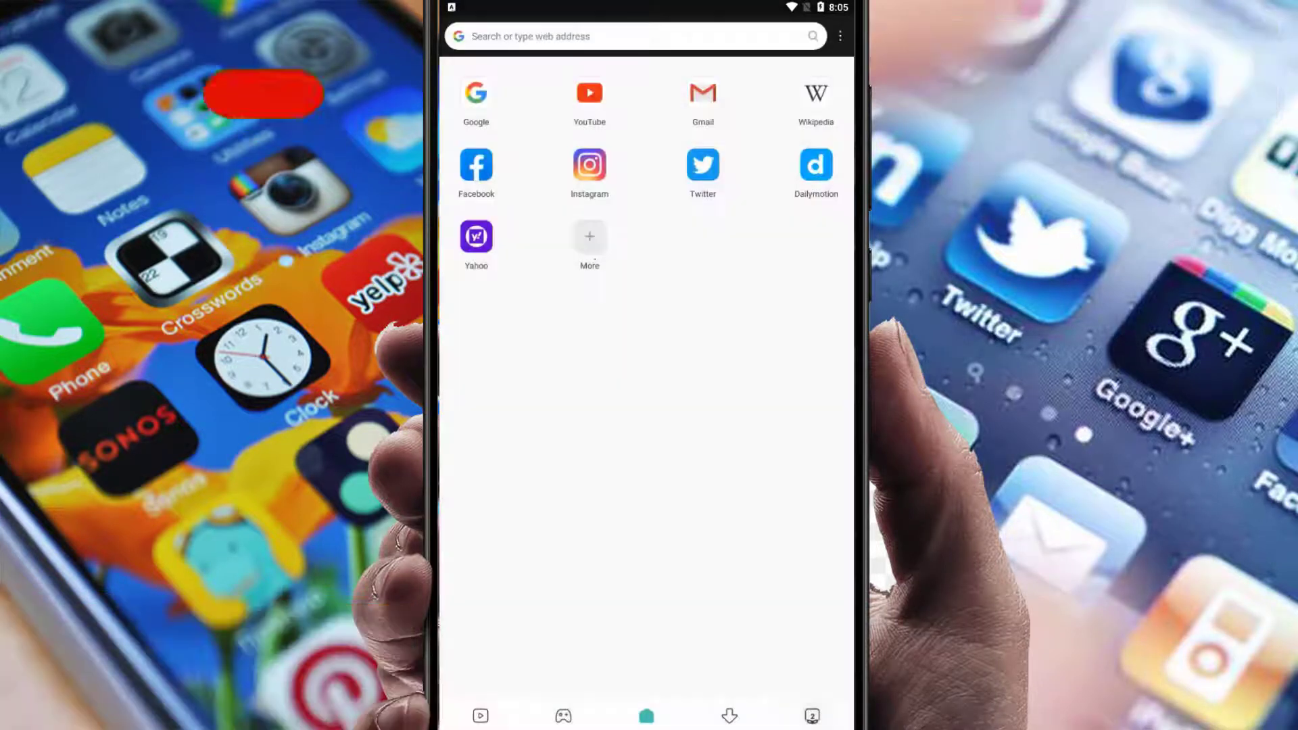
# Open Mint Browser settings, scroll the list, and back out of the default-browser page
pyautogui.click(838, 37)
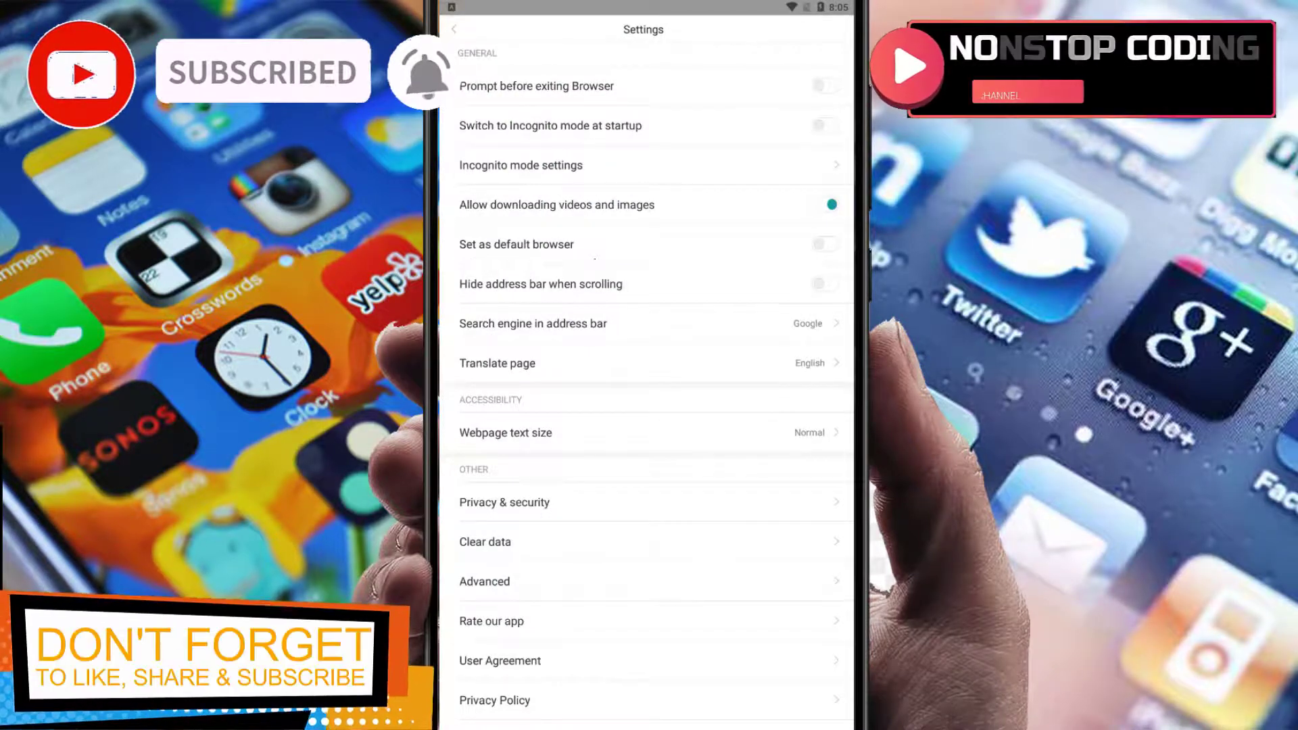
pyautogui.scroll(-3)
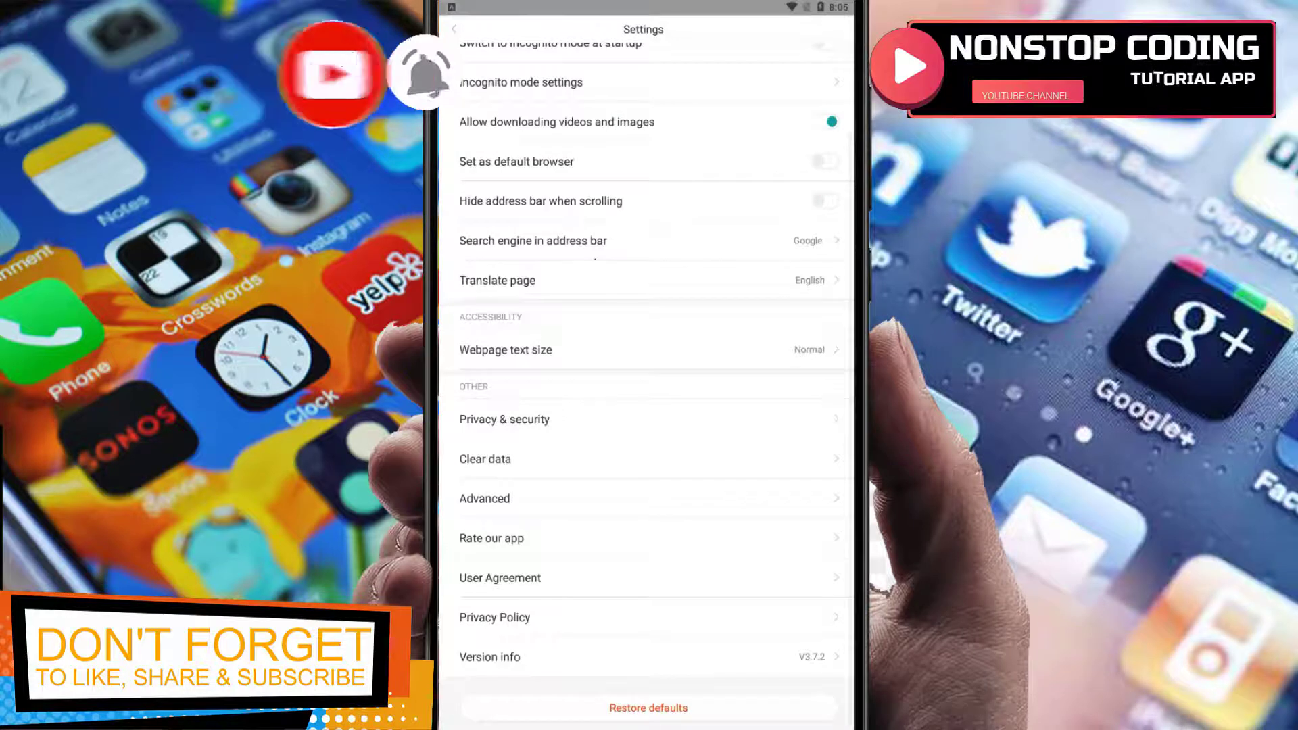
pyautogui.scroll(-3)
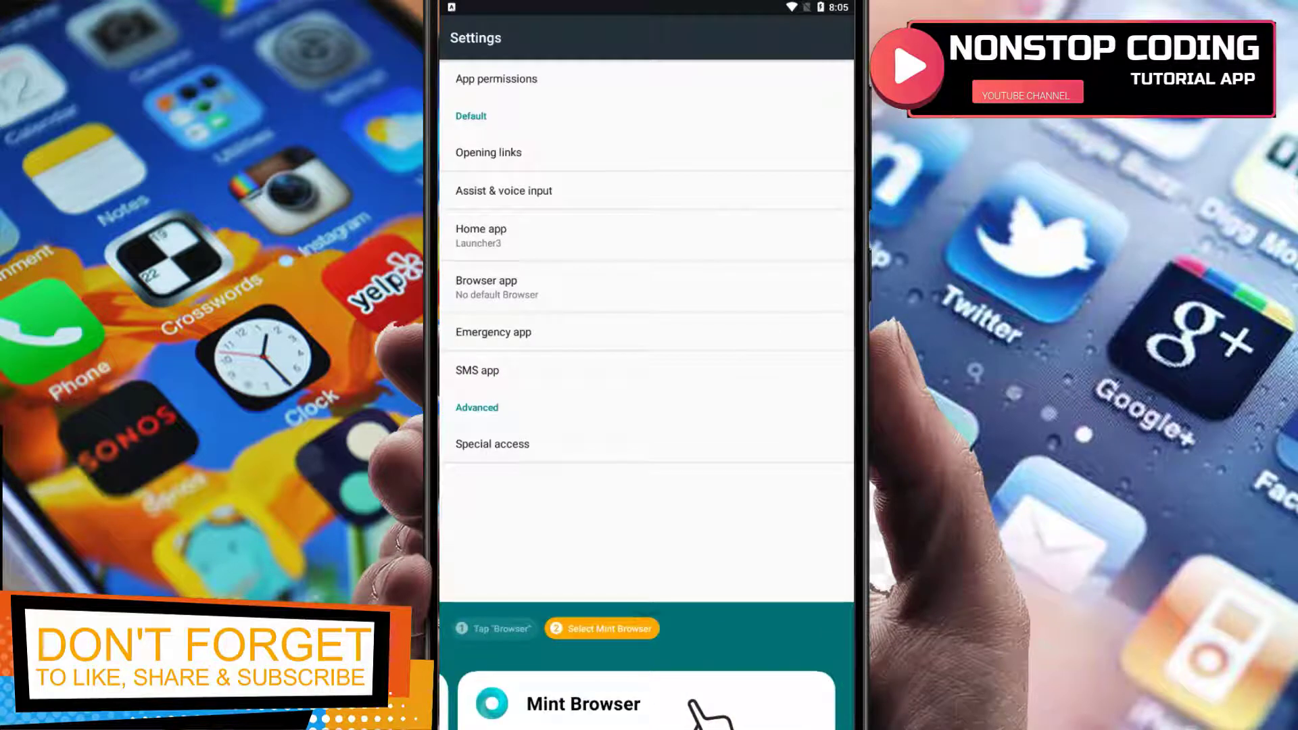
pyautogui.click(583, 703)
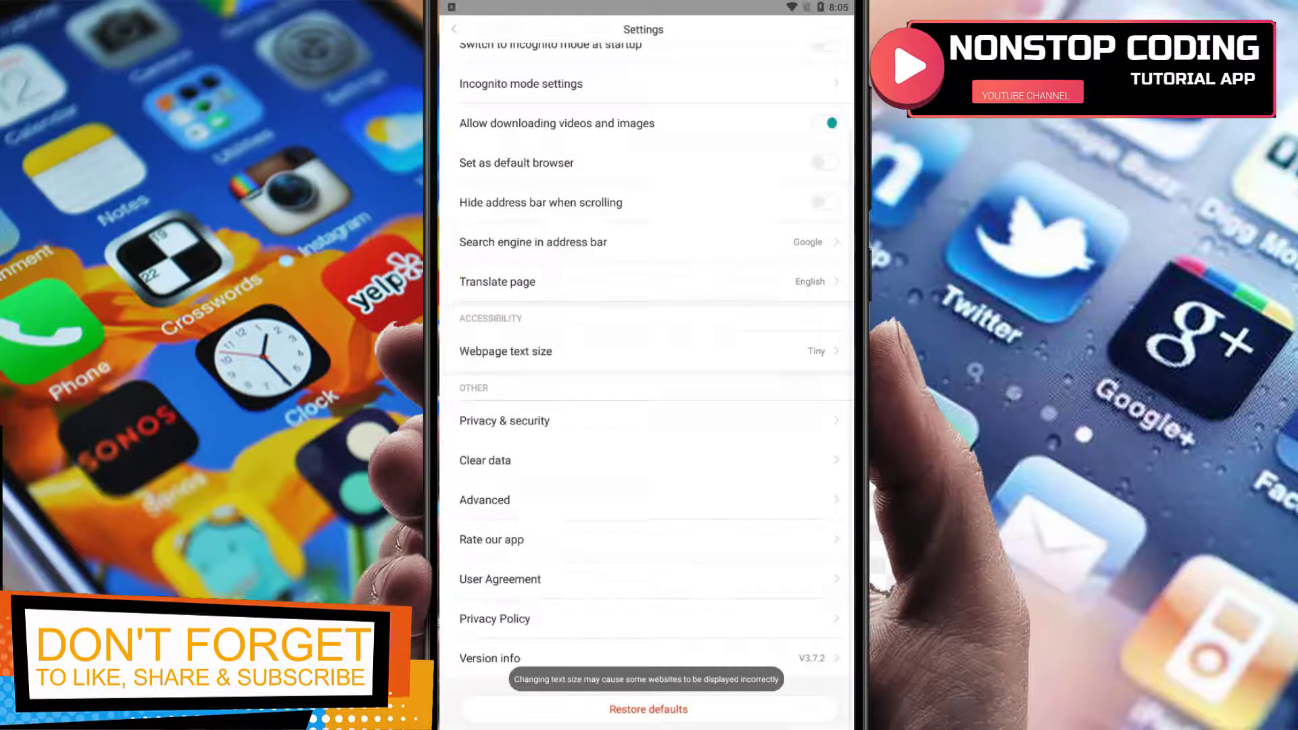
# Change the webpage text size to Large, then open the Clear data options
pyautogui.click(505, 351)
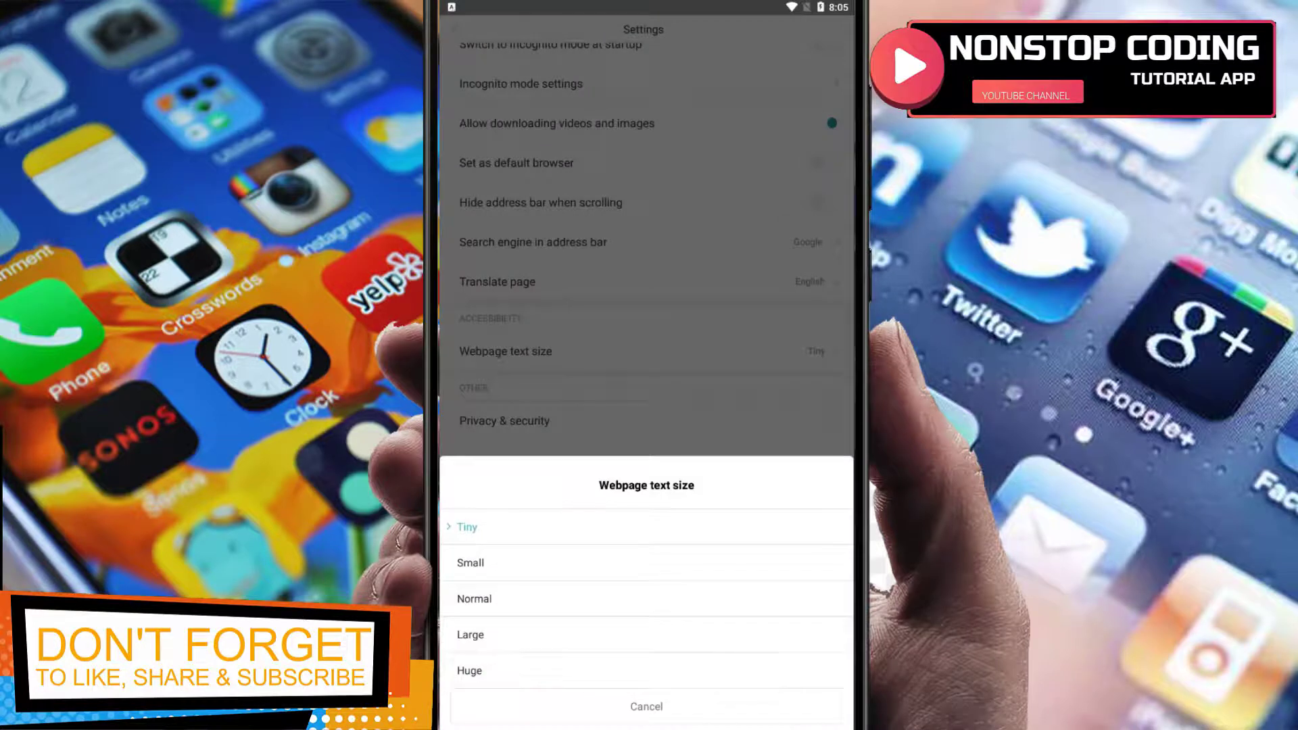
pyautogui.click(470, 634)
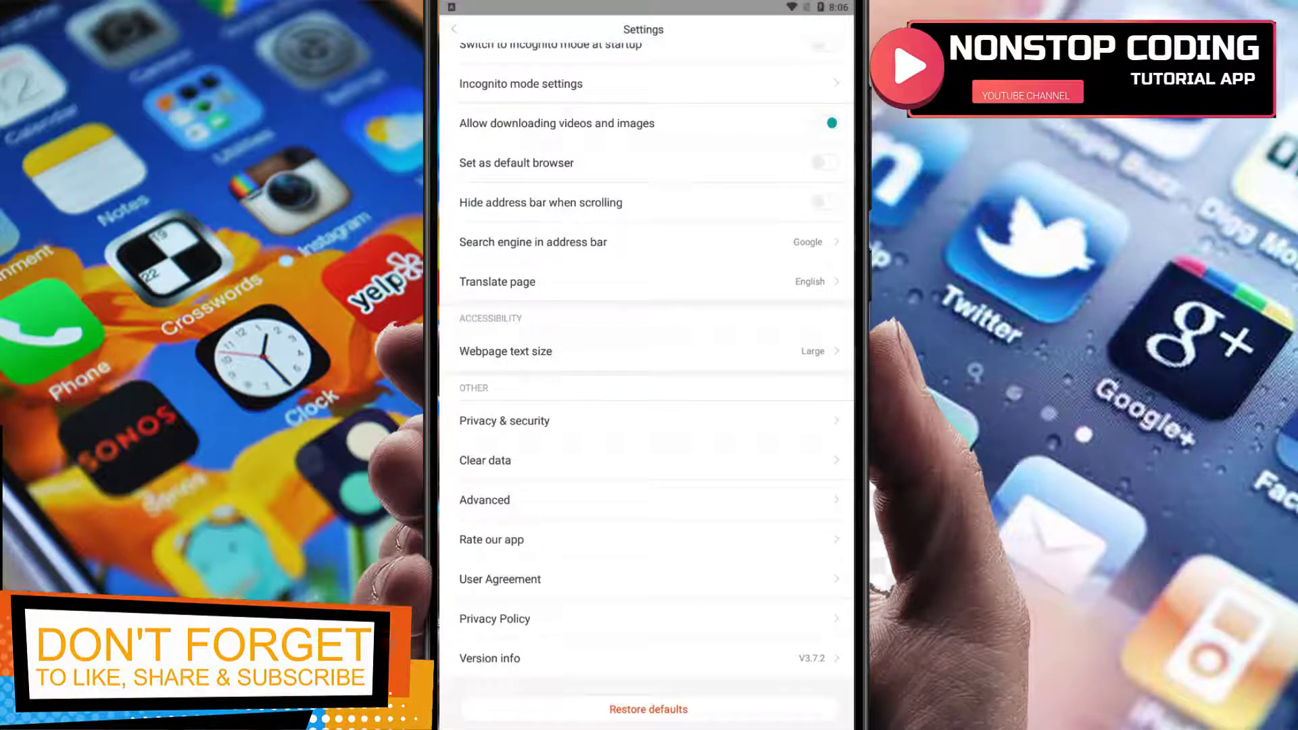
pyautogui.click(484, 460)
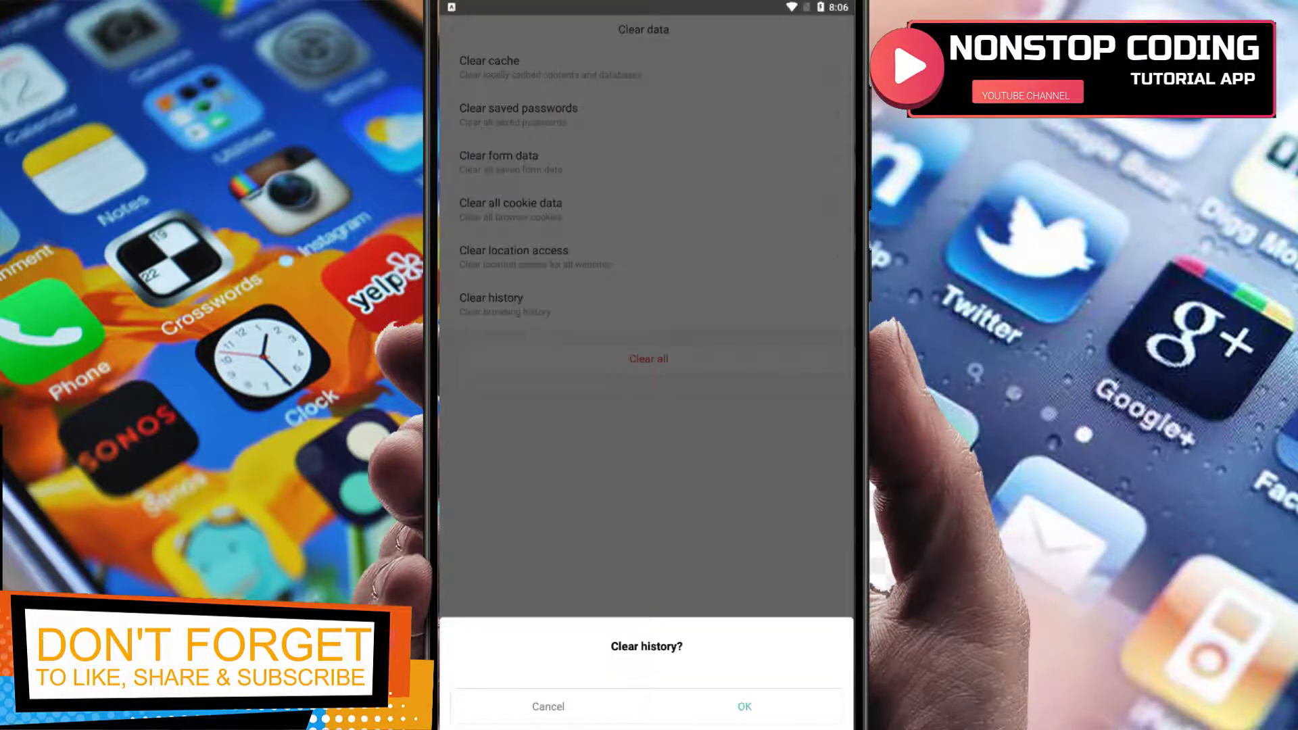
# Confirm clearing browsing history, then open Advanced settings from the main Settings list
pyautogui.click(648, 358)
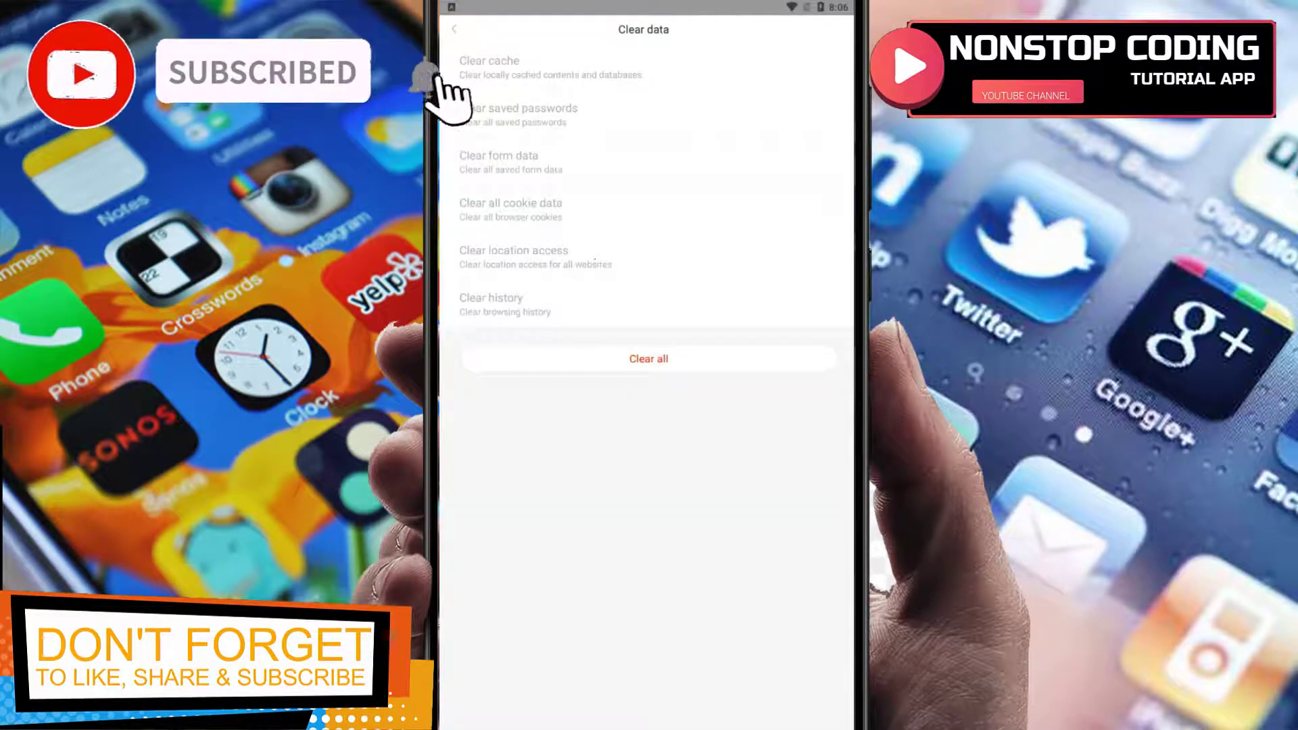
pyautogui.click(454, 28)
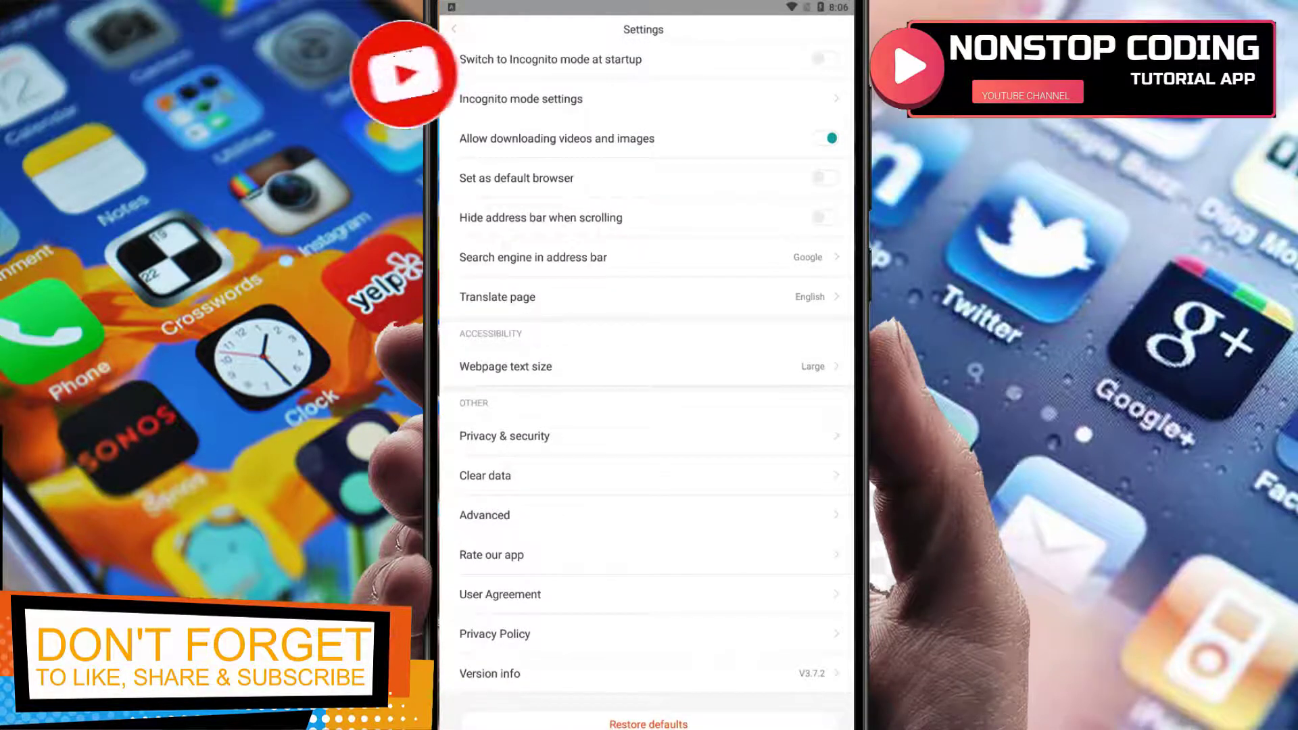
pyautogui.click(484, 516)
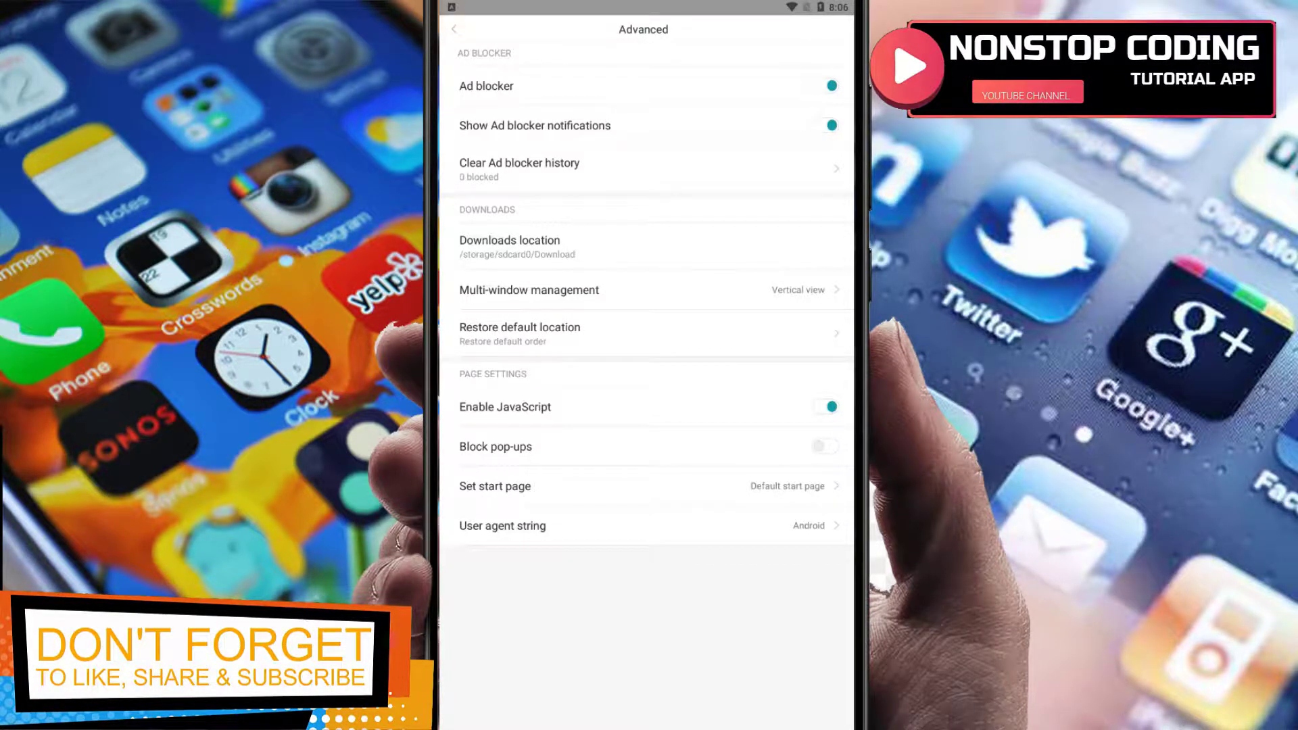
# Back out of Advanced and Settings to the start page of site shortcuts
pyautogui.click(825, 125)
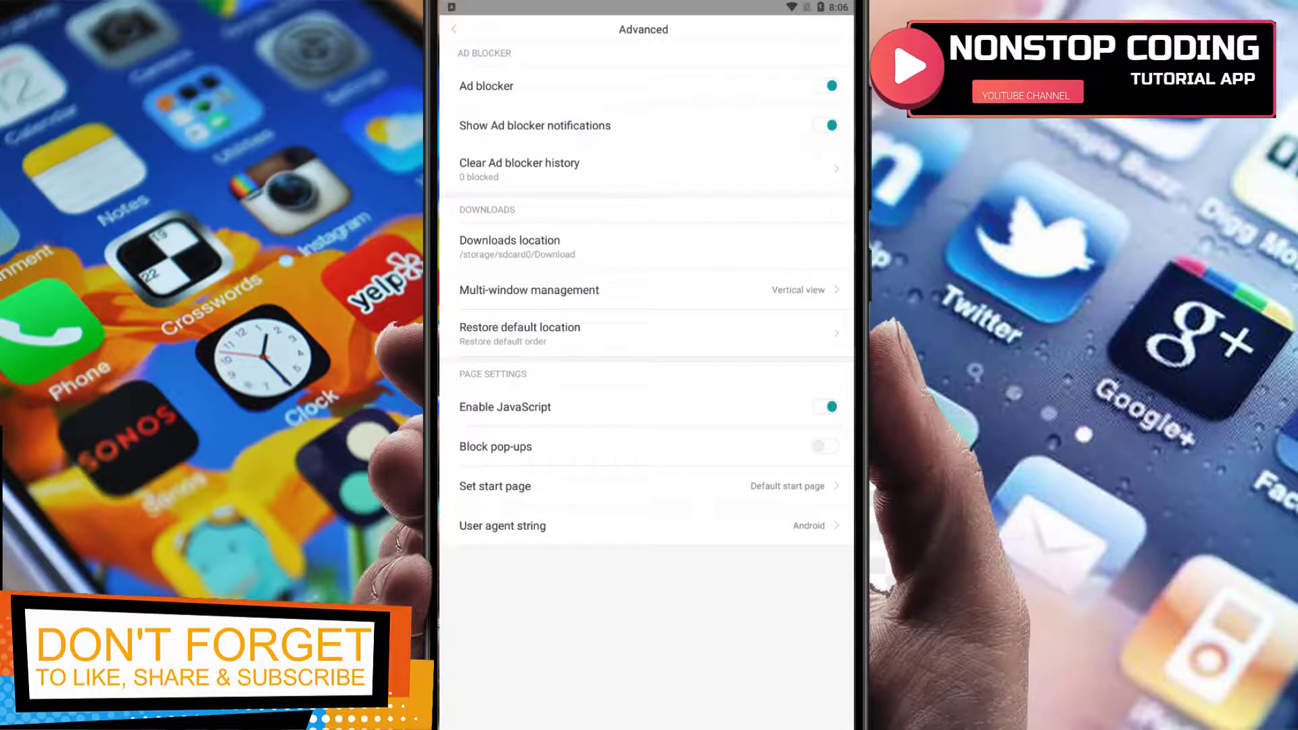
pyautogui.click(823, 125)
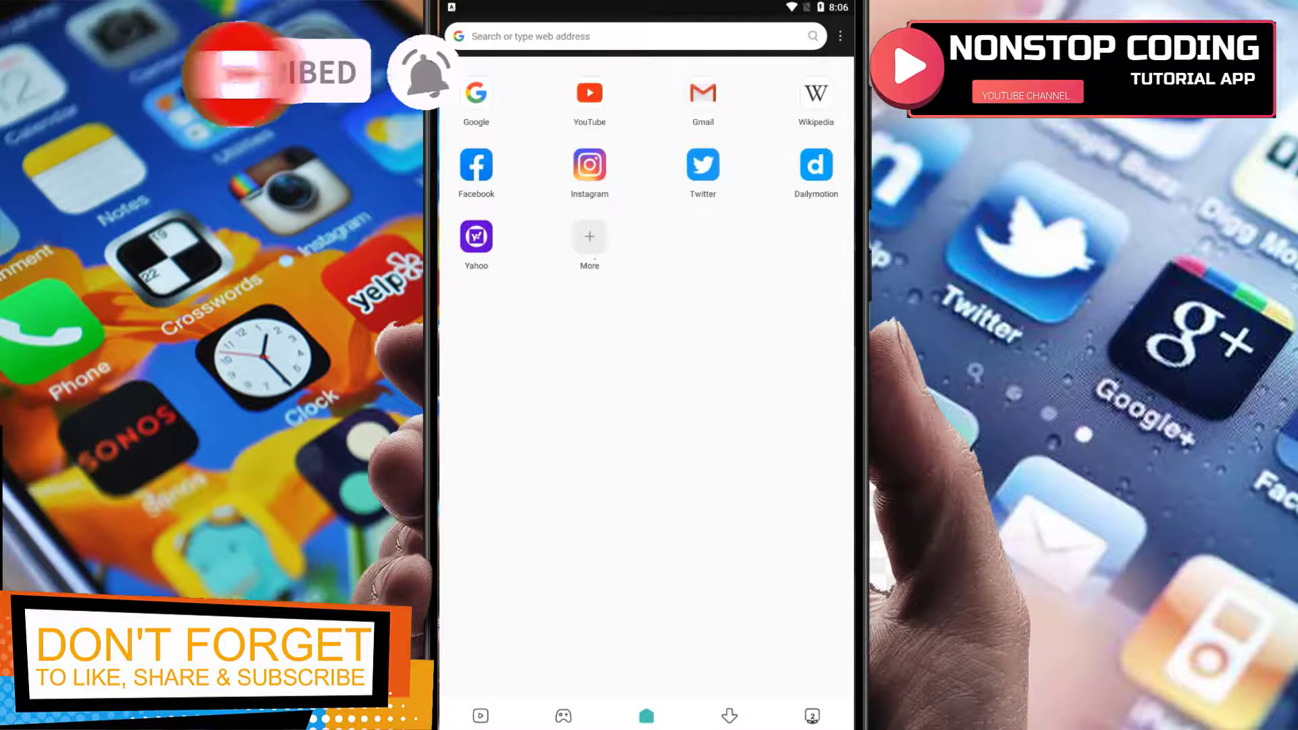
# Browse the Wikipedia shortcut in night mode, then return home and load Google
pyautogui.click(816, 92)
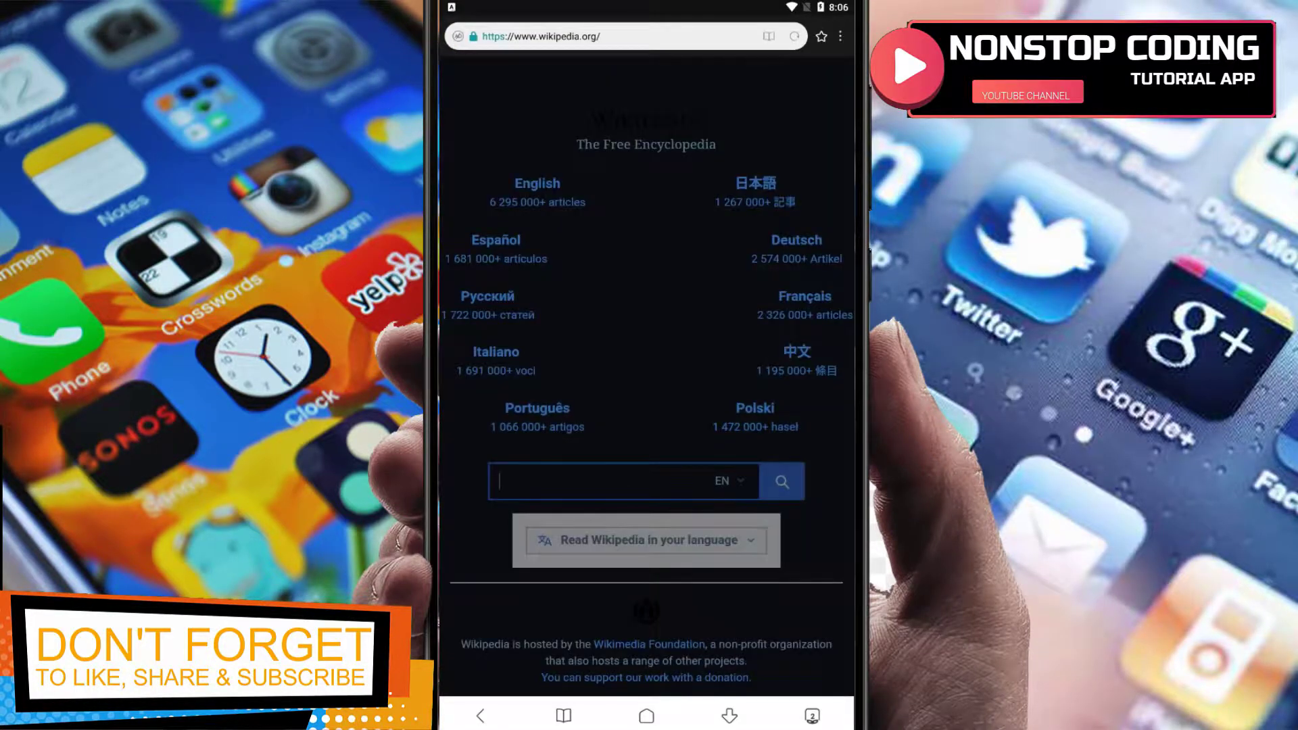
pyautogui.scroll(-3)
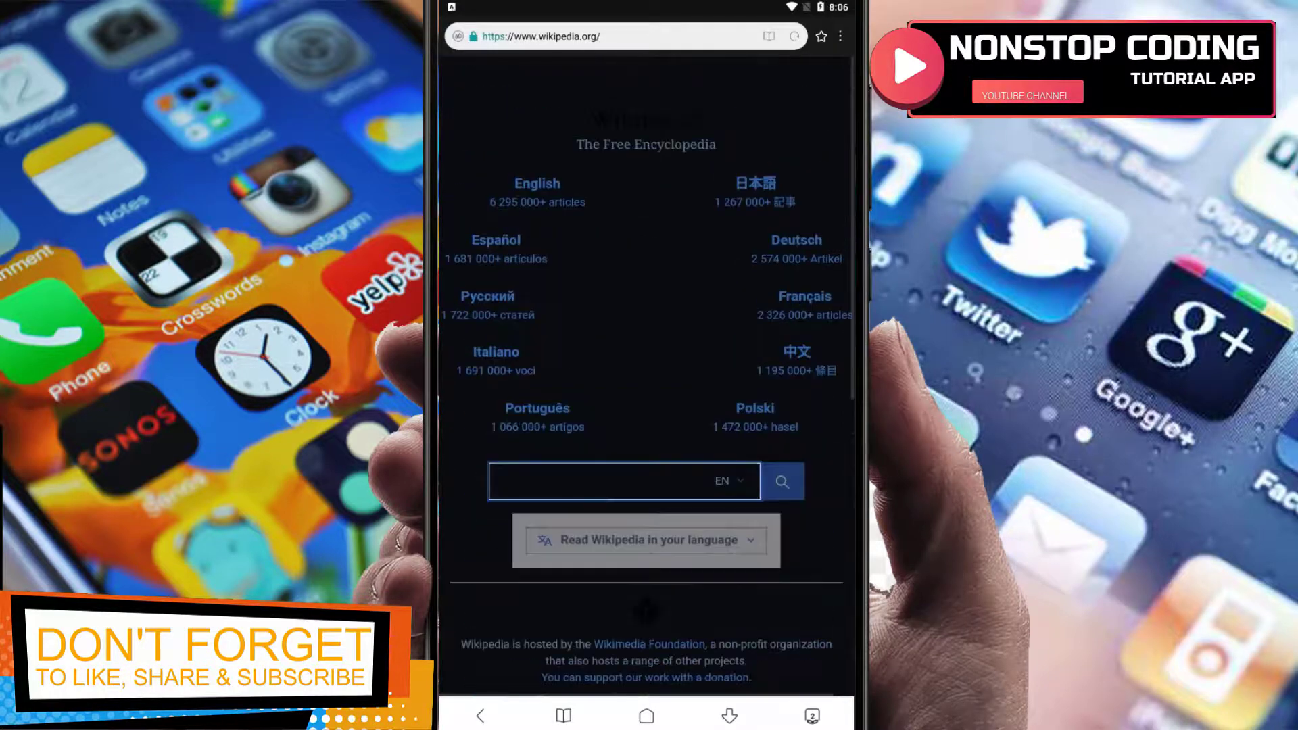
pyautogui.scroll(-3)
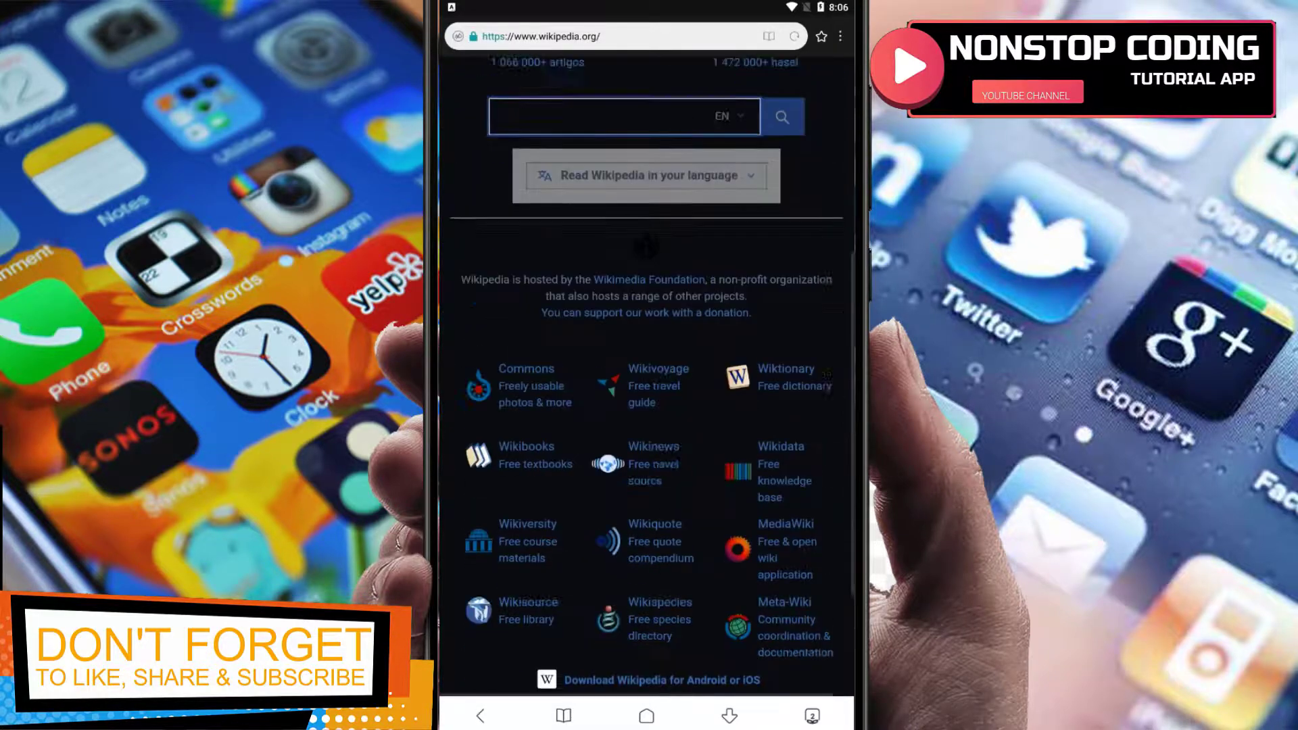
pyautogui.click(840, 36)
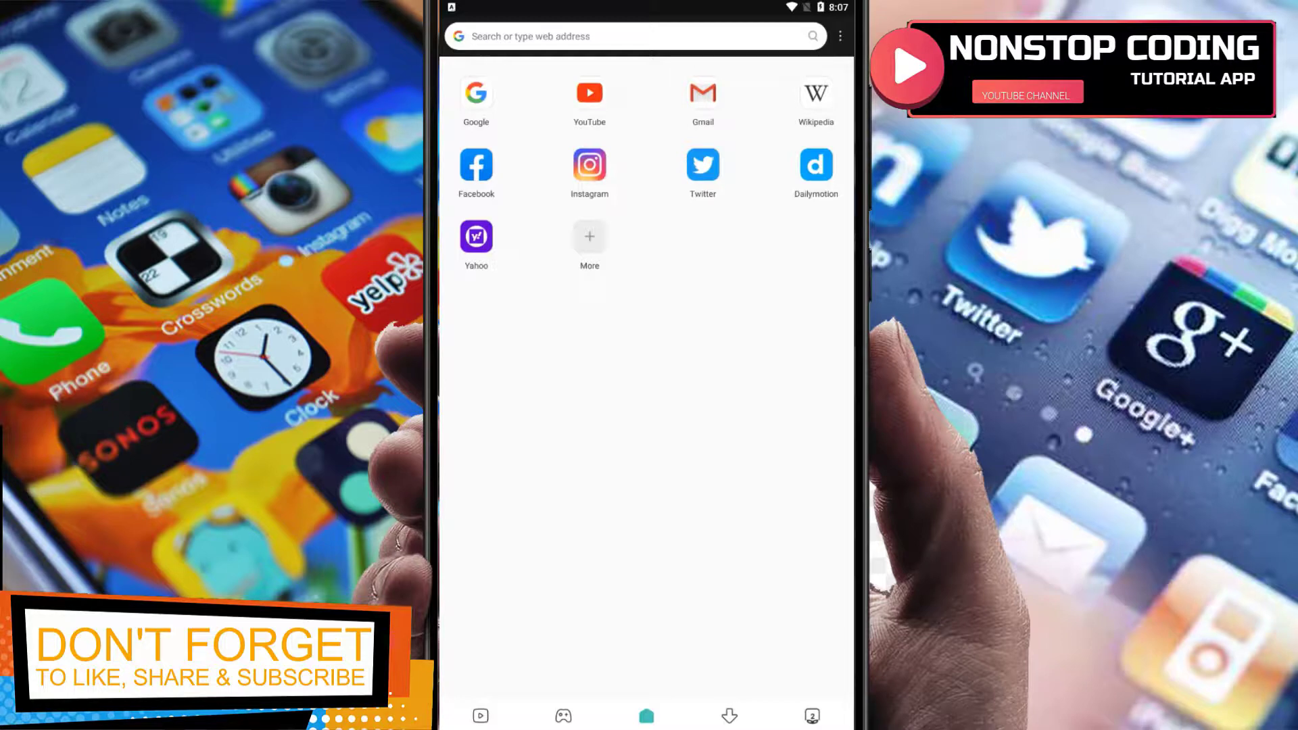
pyautogui.click(476, 92)
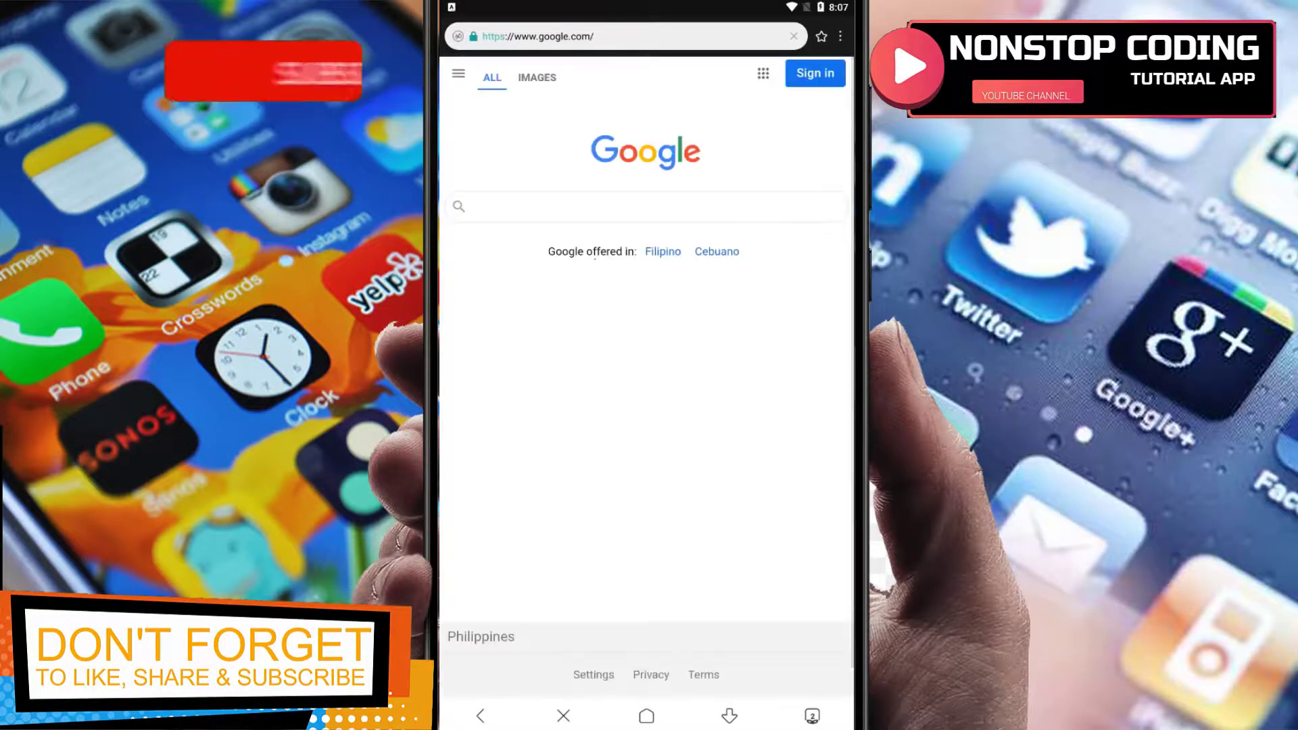